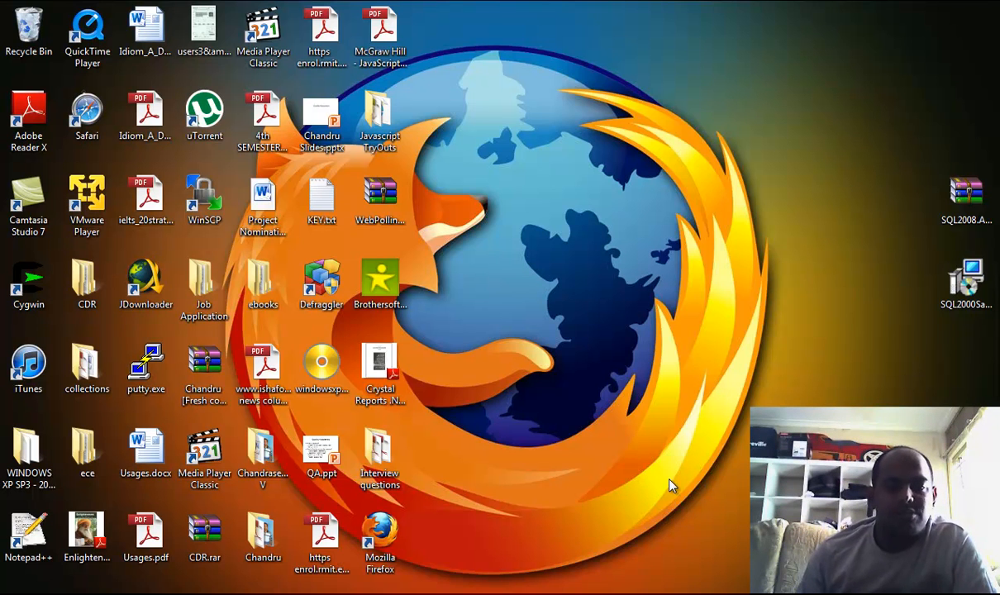
{"action": "mouse_move", "coordinate": [681, 461]}
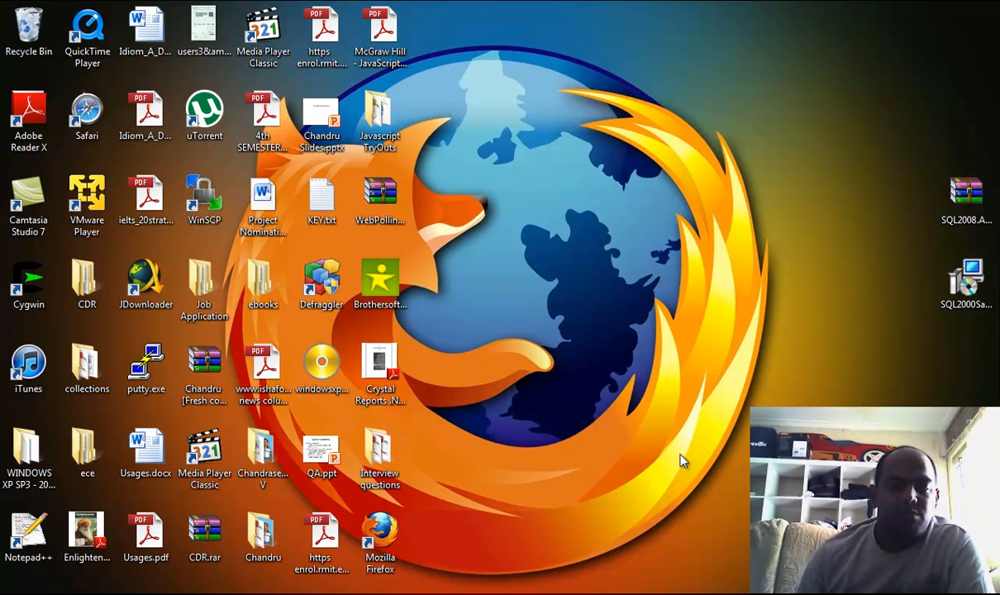
{"action": "mouse_move", "coordinate": [678, 456]}
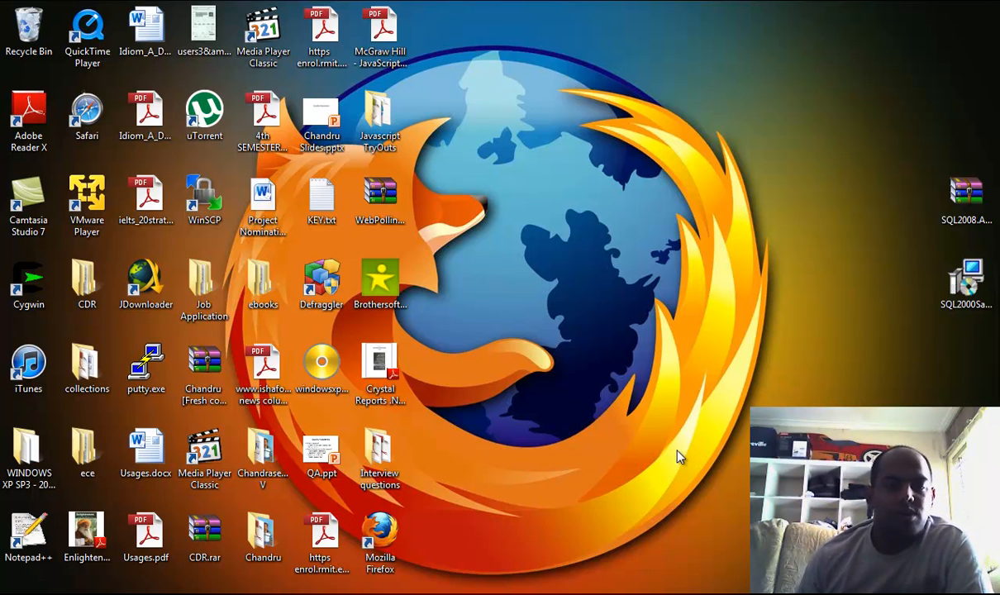
{"action": "mouse_move", "coordinate": [631, 486]}
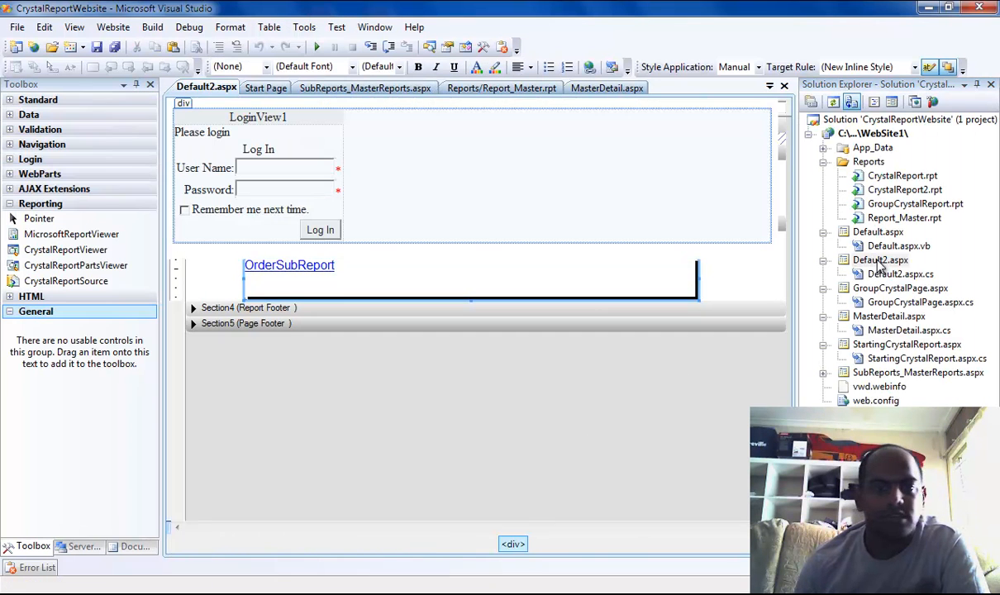
- Open GroupCrystalPage.aspx for editing and view it in the browser
{"action": "double_click", "coordinate": [899, 288]}
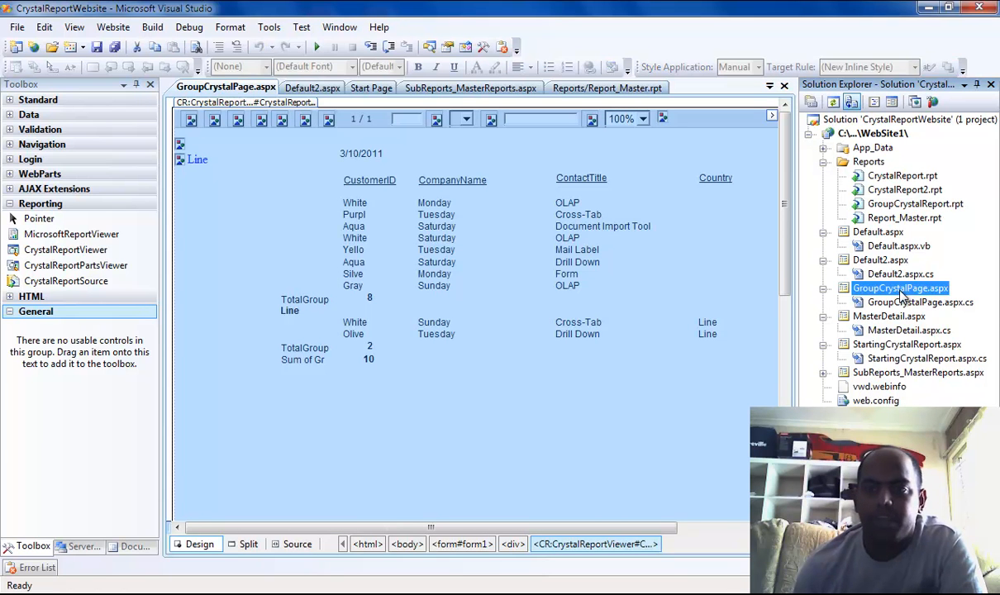
{"action": "mouse_move", "coordinate": [867, 290]}
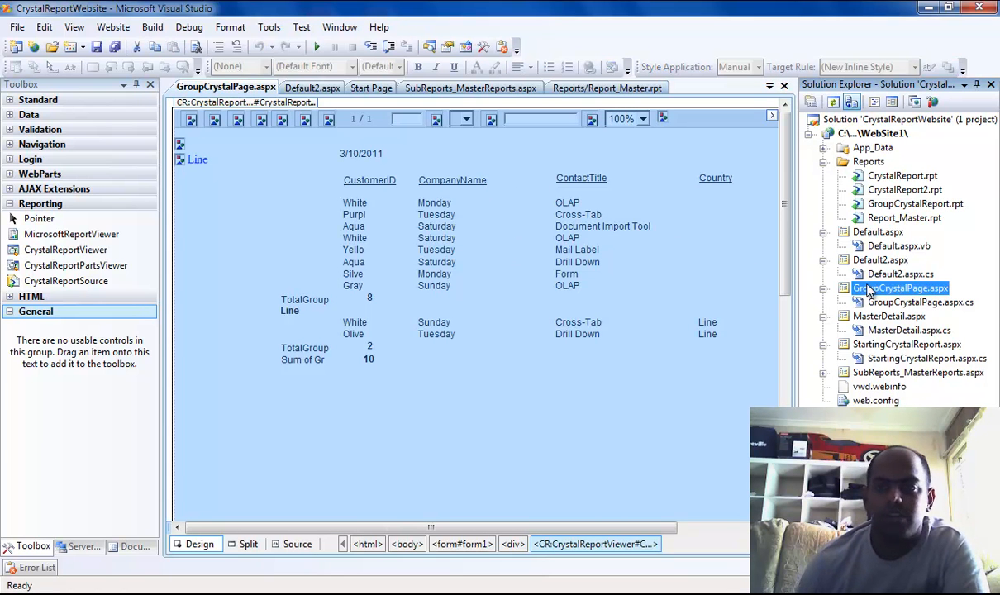
{"action": "right_click", "coordinate": [899, 288]}
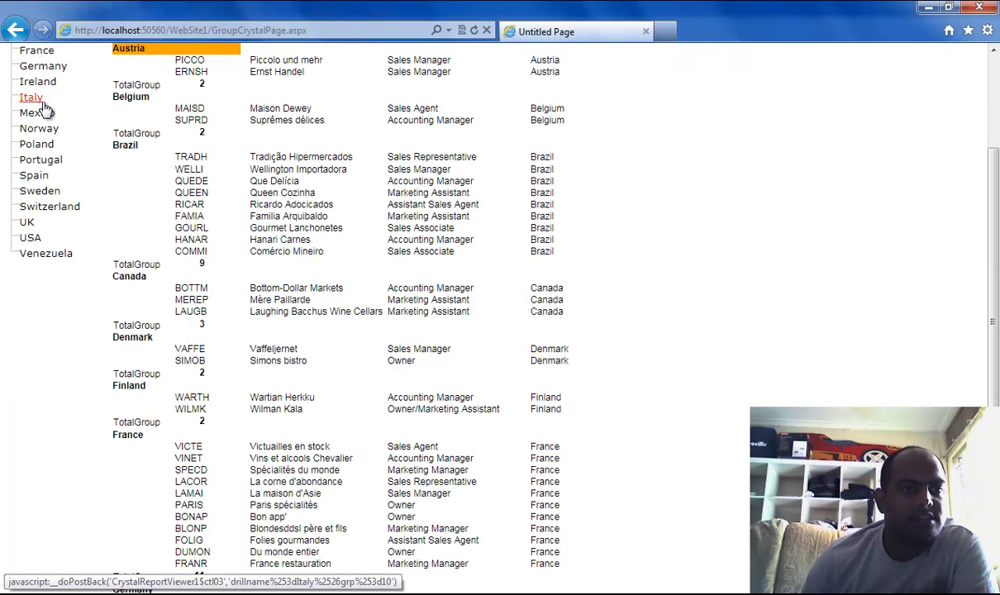
- Jump to the Italy group, then page to the report's final total of 91
{"action": "left_click", "coordinate": [31, 96]}
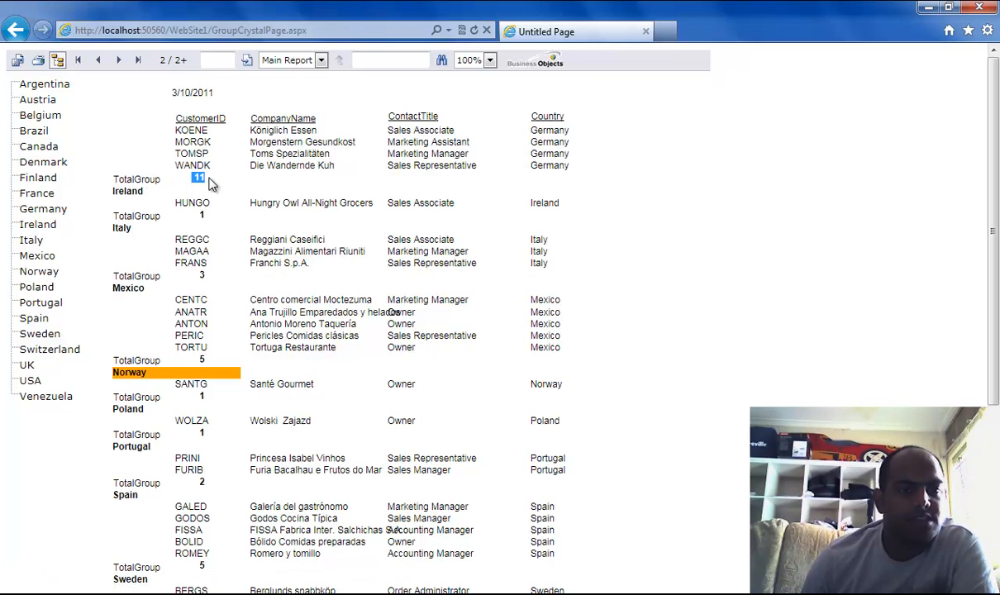
{"action": "mouse_move", "coordinate": [37, 225]}
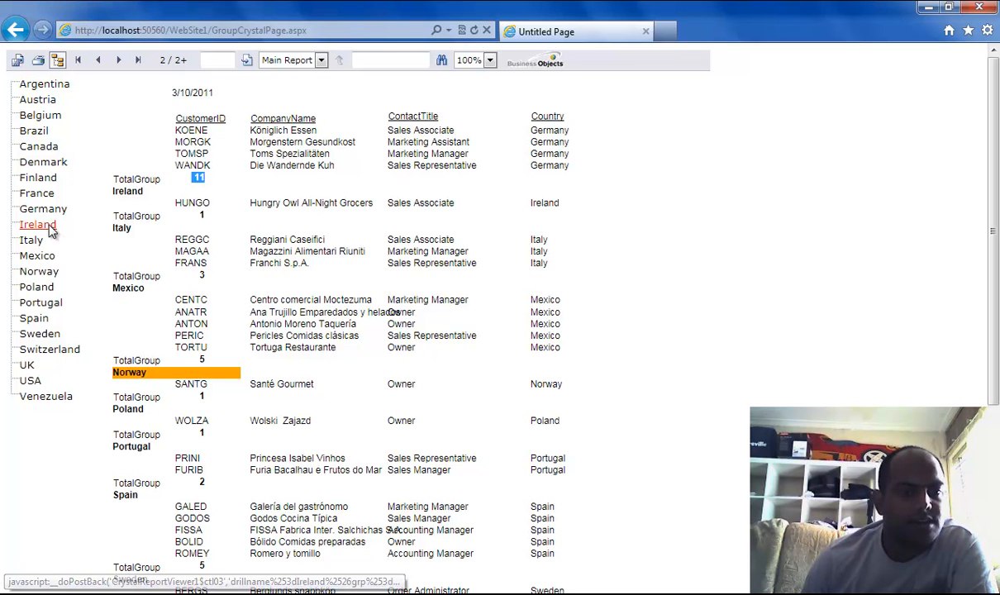
{"action": "scroll", "scroll_direction": "down", "scroll_amount": 3}
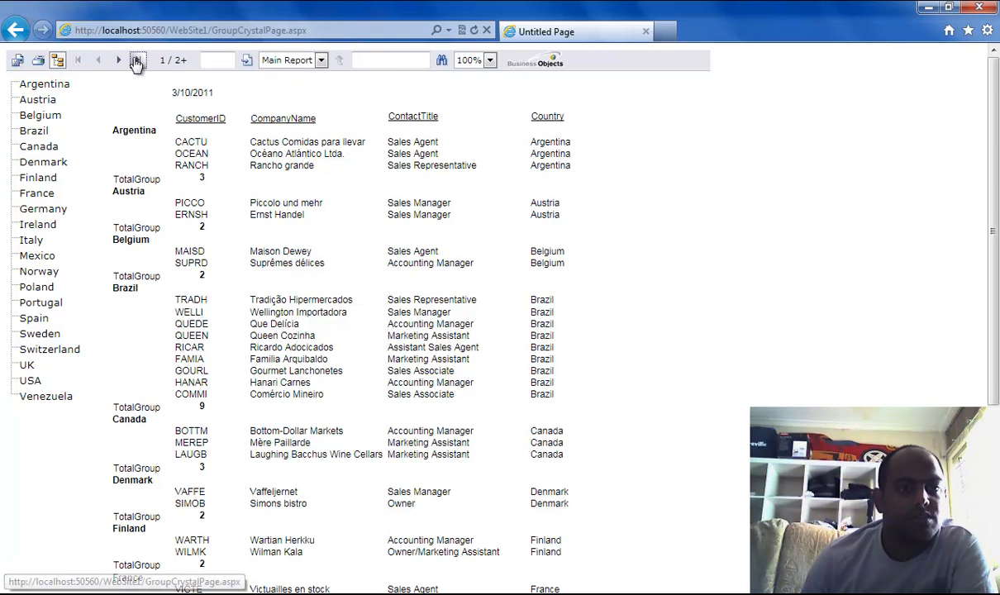
{"action": "left_click", "coordinate": [139, 59]}
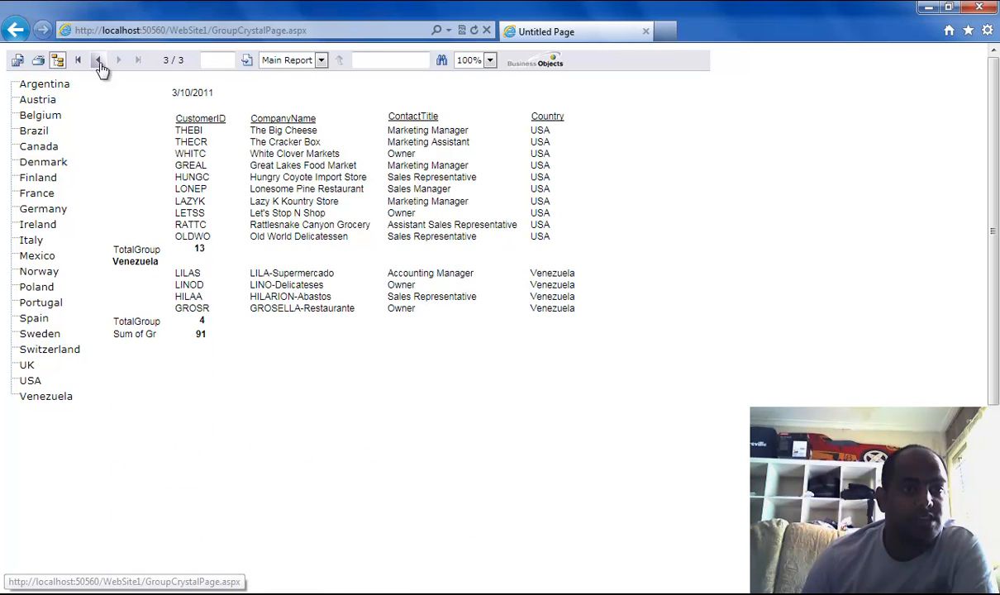
{"action": "left_click", "coordinate": [99, 60]}
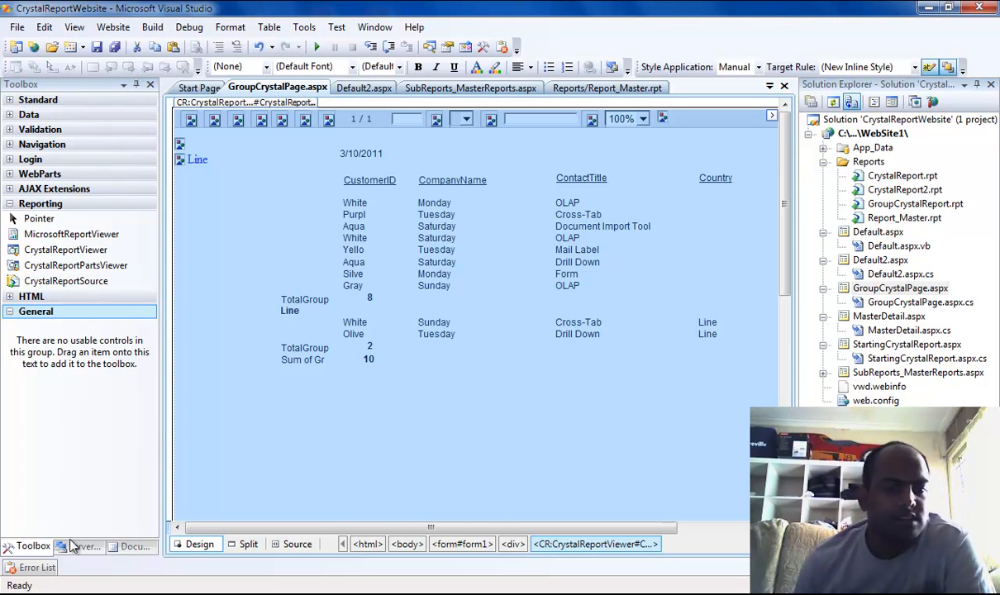
- From the Start Page, create a blank Visual C# ASP.NET Web Site named WebSite3
{"action": "left_click", "coordinate": [198, 87]}
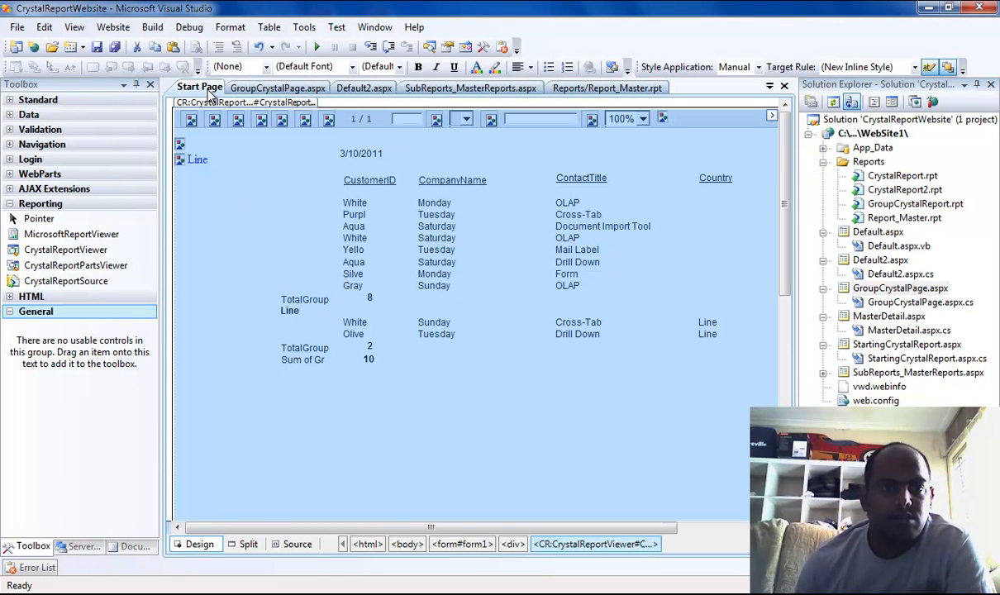
{"action": "left_click", "coordinate": [198, 87]}
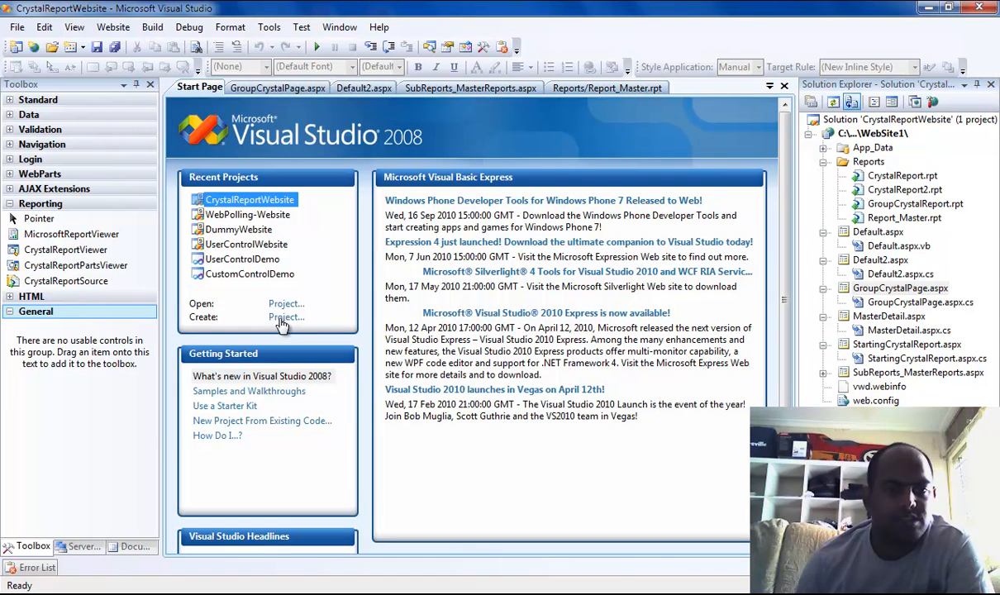
{"action": "left_click", "coordinate": [17, 27]}
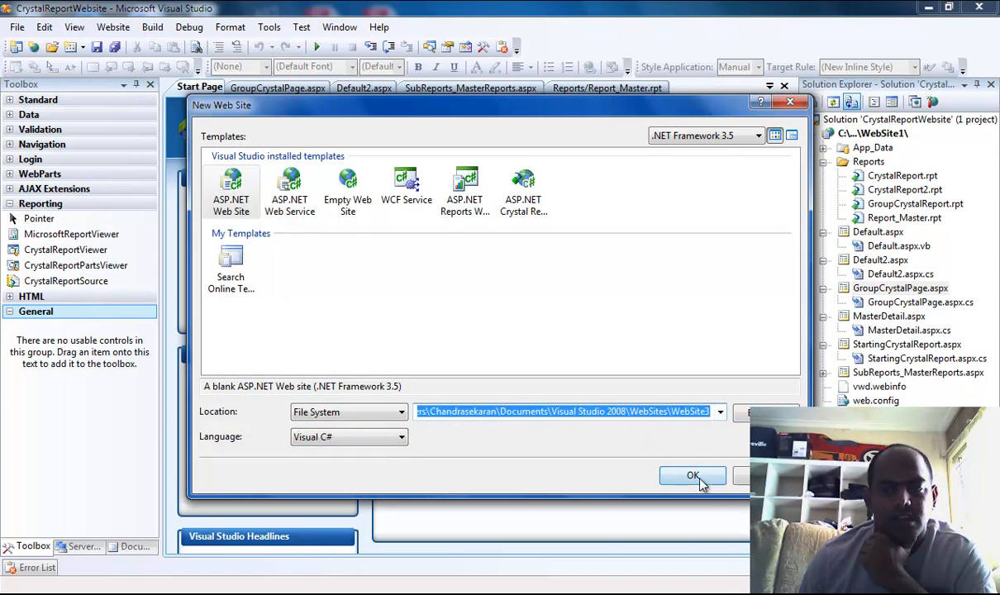
{"action": "left_click", "coordinate": [693, 476]}
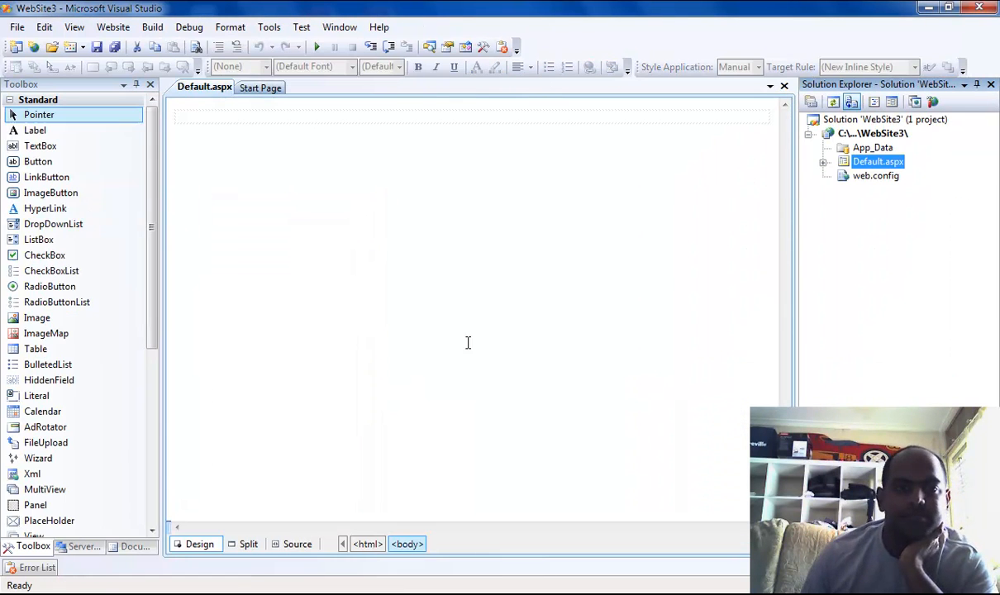
- Collapse the Standard and Reporting toolbox groups and bring up WebSite3's project commands
{"action": "left_click", "coordinate": [38, 99]}
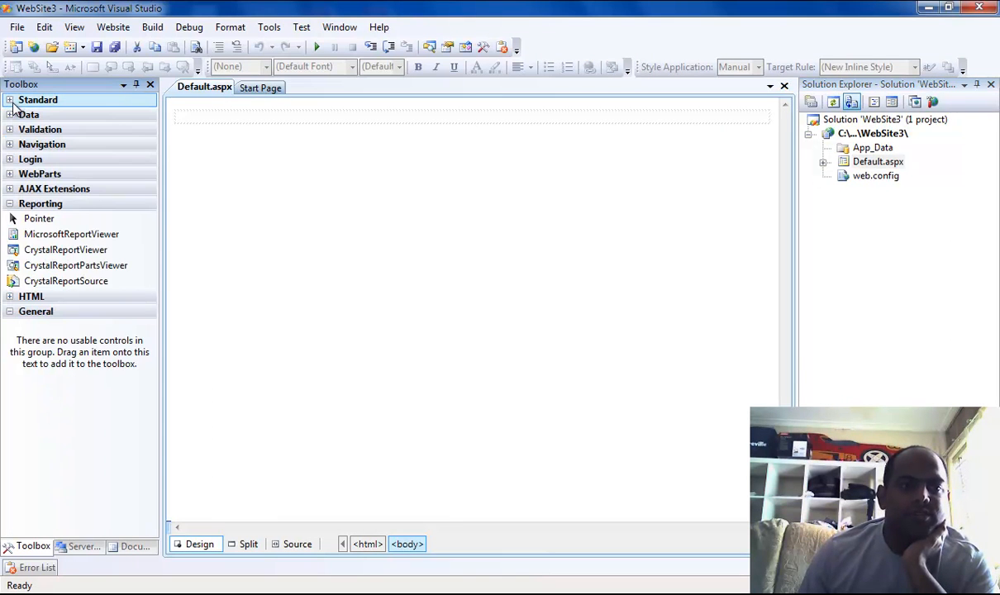
{"action": "left_click", "coordinate": [40, 203]}
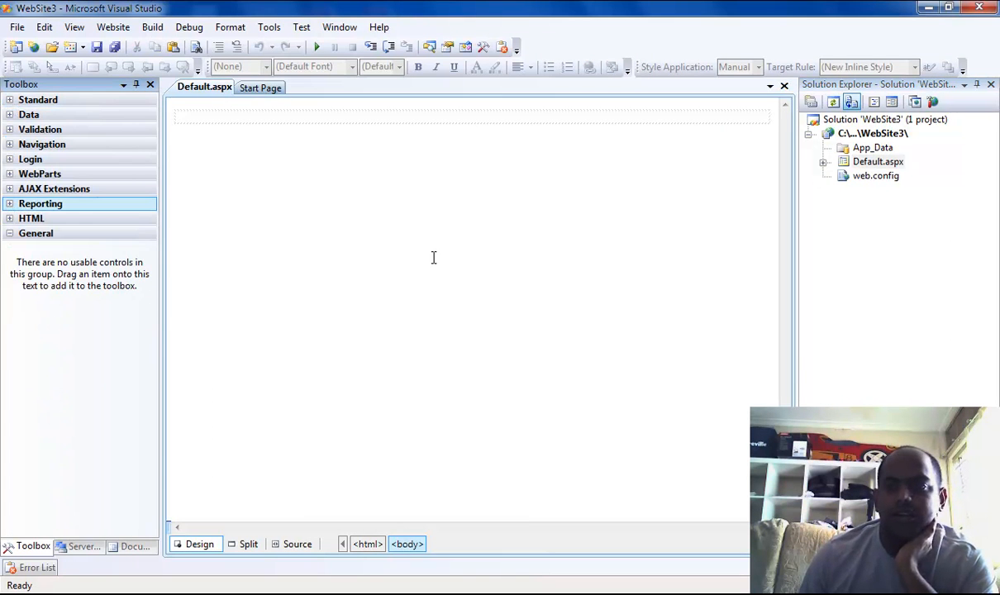
{"action": "left_click", "coordinate": [877, 162]}
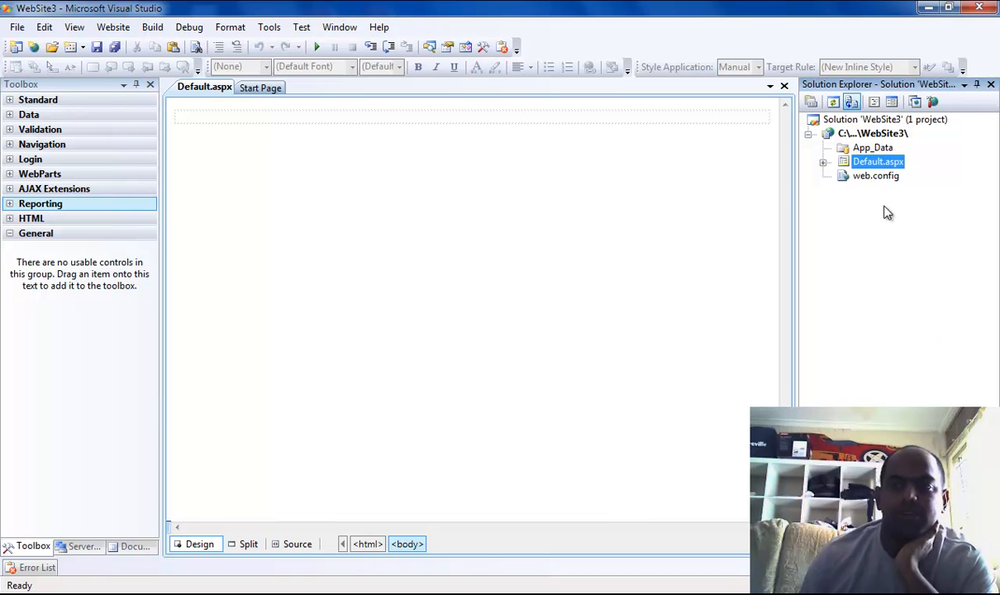
{"action": "right_click", "coordinate": [869, 132]}
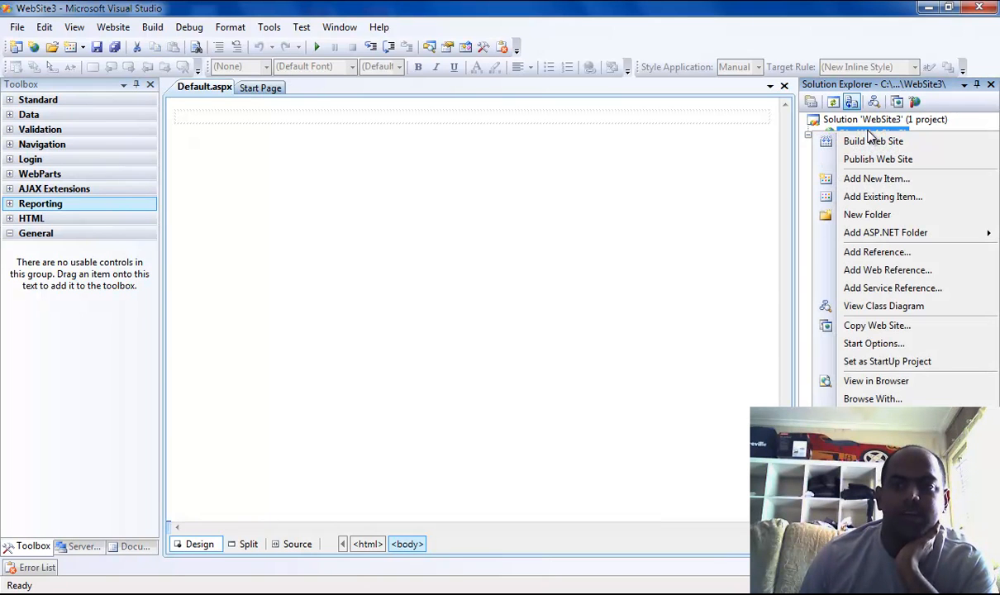
- Add a Crystal Report named SampleCrystalReport.rpt and accept the Standard report wizard
{"action": "left_click", "coordinate": [876, 179]}
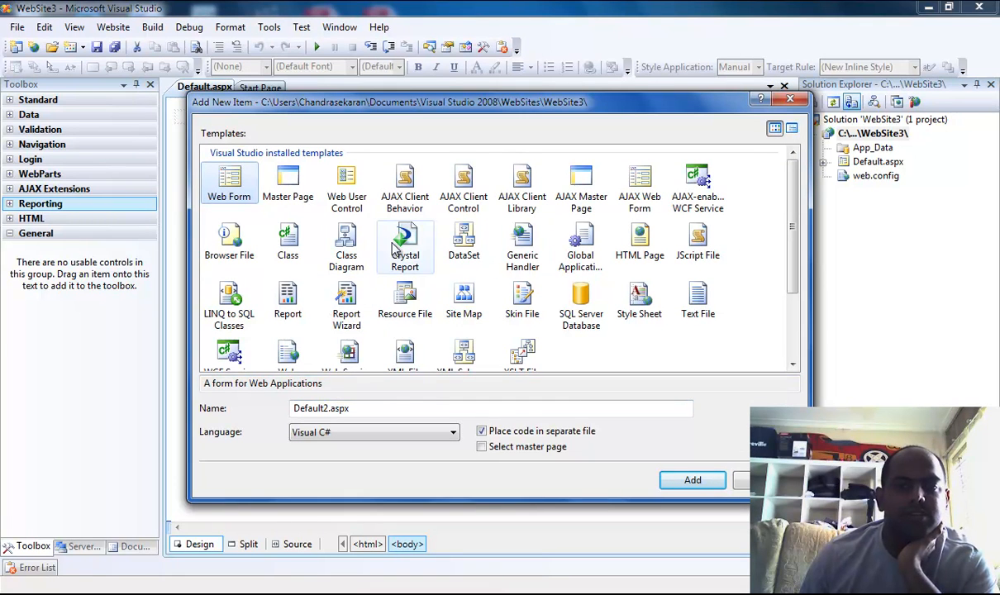
{"action": "left_click", "coordinate": [405, 248]}
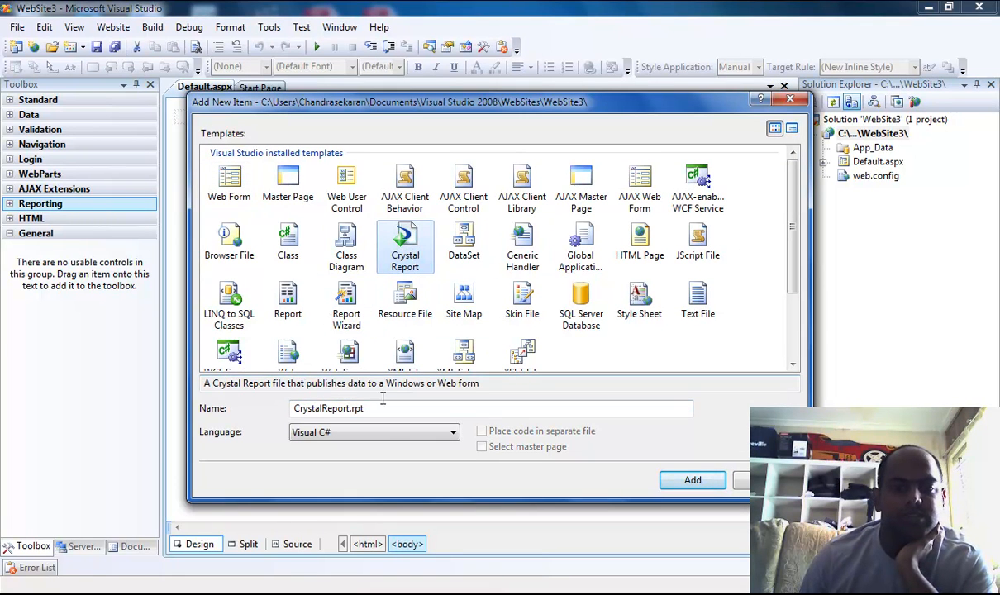
{"action": "double_click", "coordinate": [322, 407]}
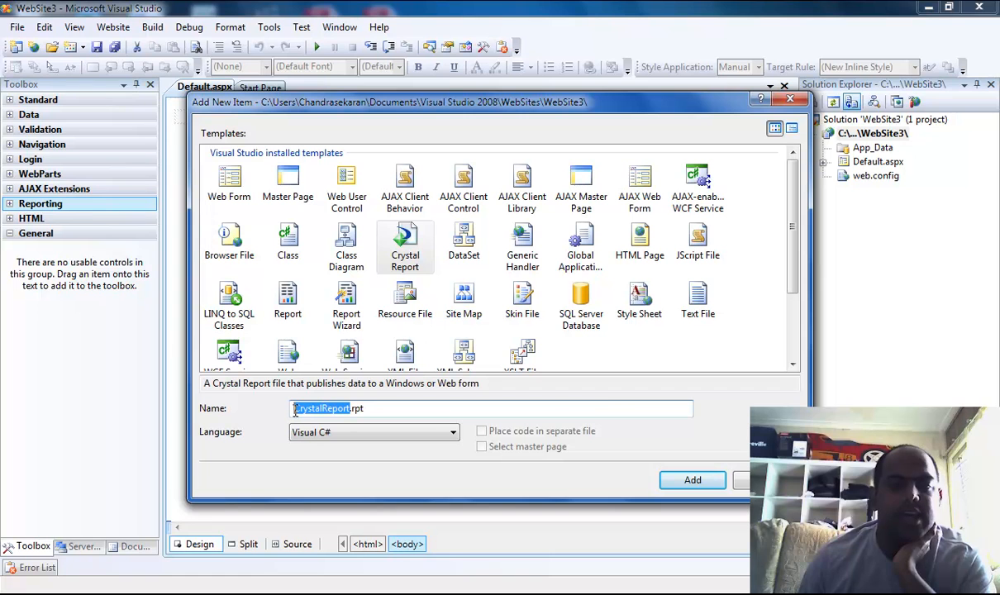
{"action": "mouse_move", "coordinate": [608, 412]}
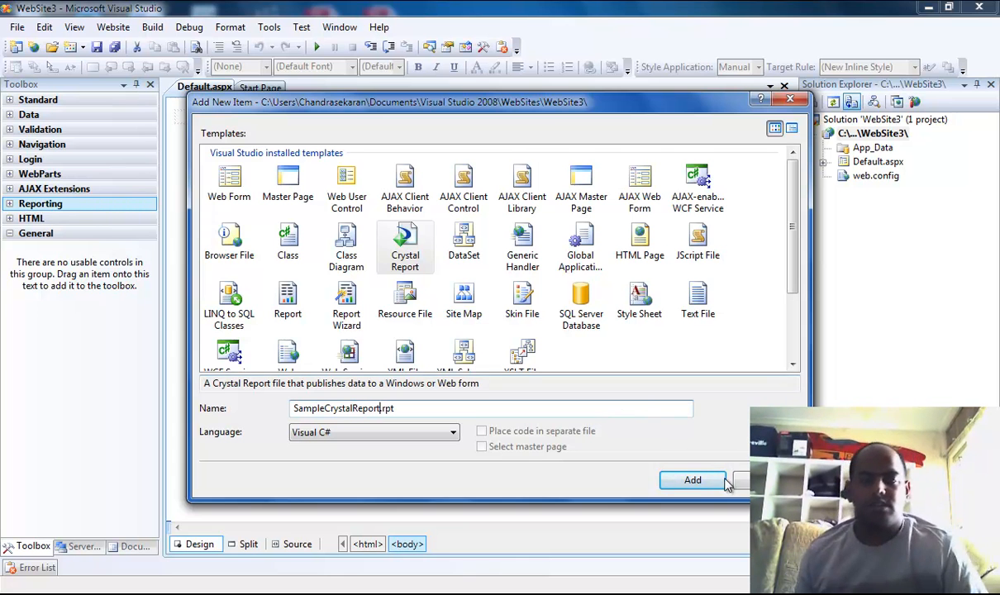
{"action": "left_click", "coordinate": [692, 479]}
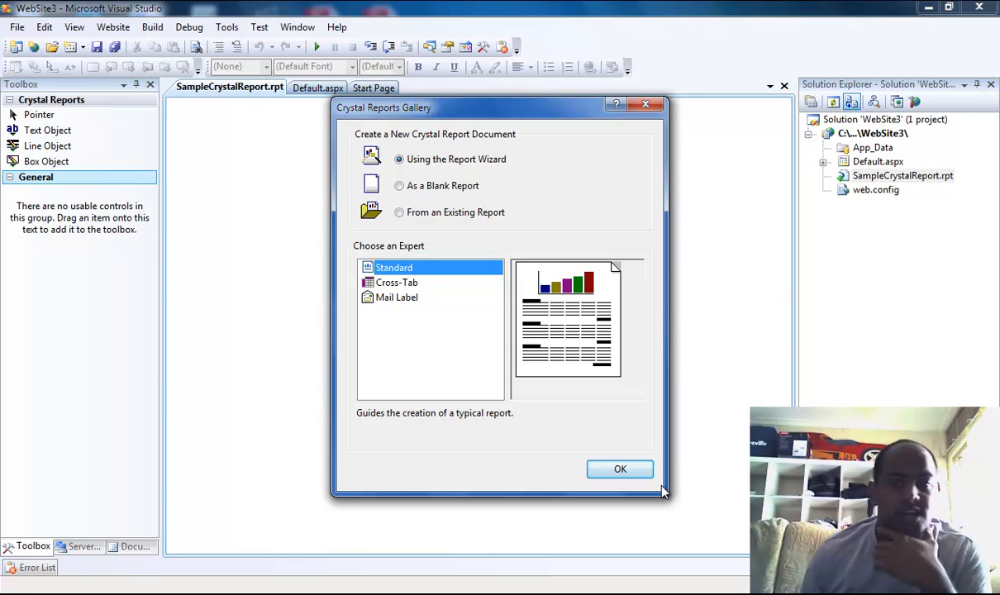
{"action": "left_click", "coordinate": [620, 470]}
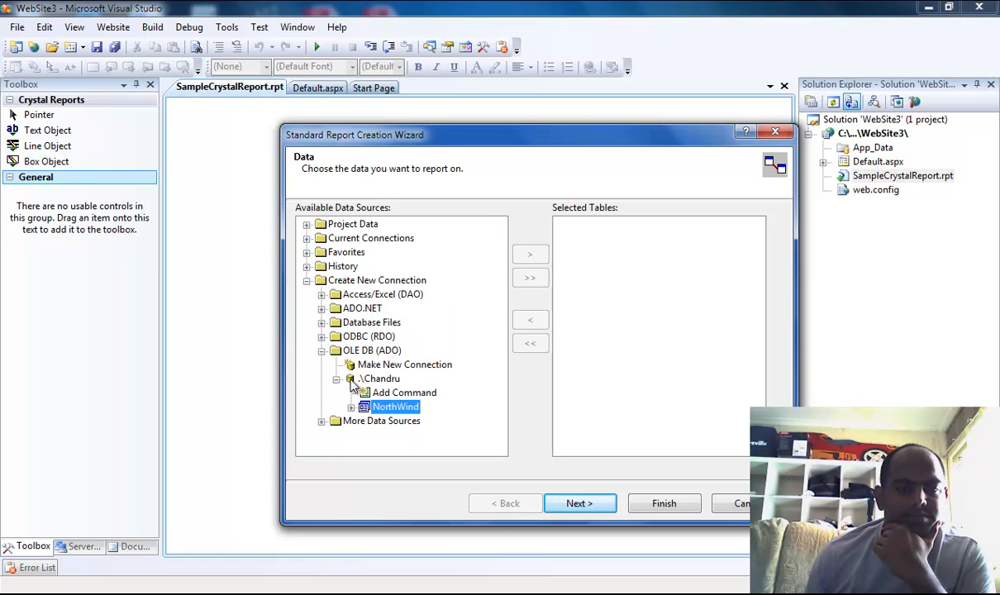
- Under Create New Connection choose OLE DB (ADO) with Microsoft OLE DB Provider for SQL Server
{"action": "left_click", "coordinate": [322, 350]}
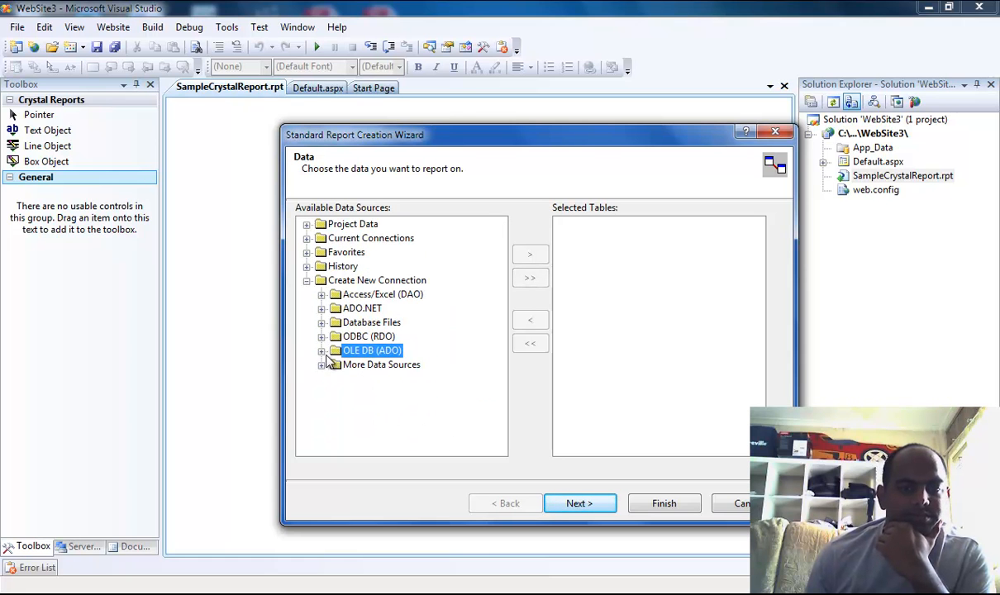
{"action": "left_click", "coordinate": [307, 281]}
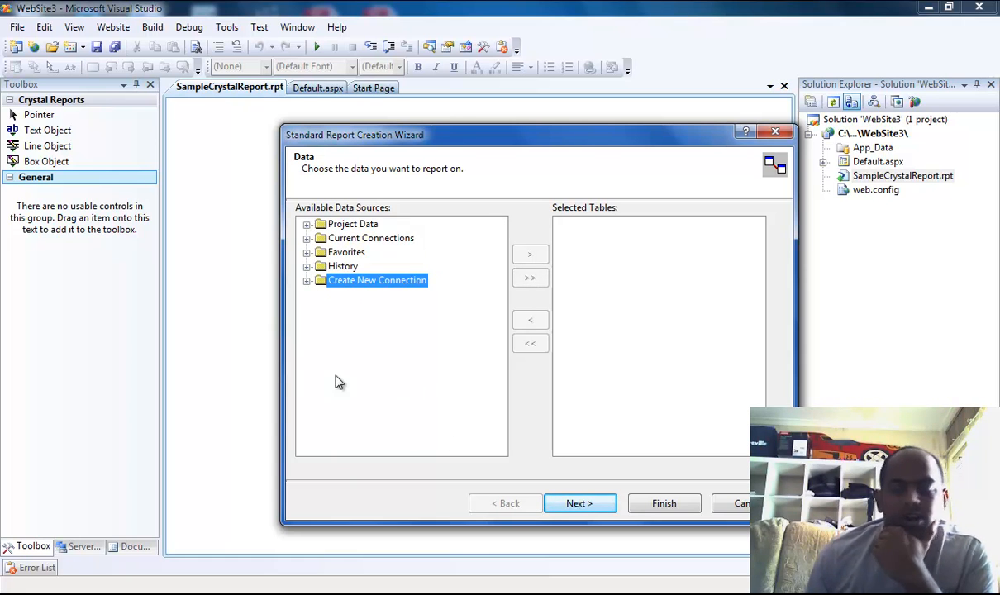
{"action": "mouse_move", "coordinate": [341, 246]}
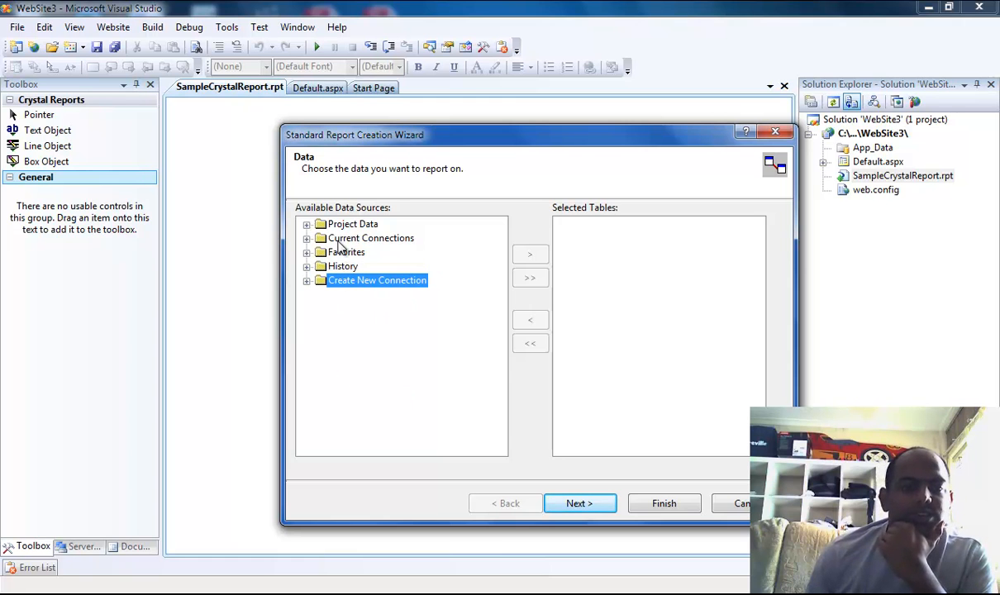
{"action": "mouse_move", "coordinate": [388, 294]}
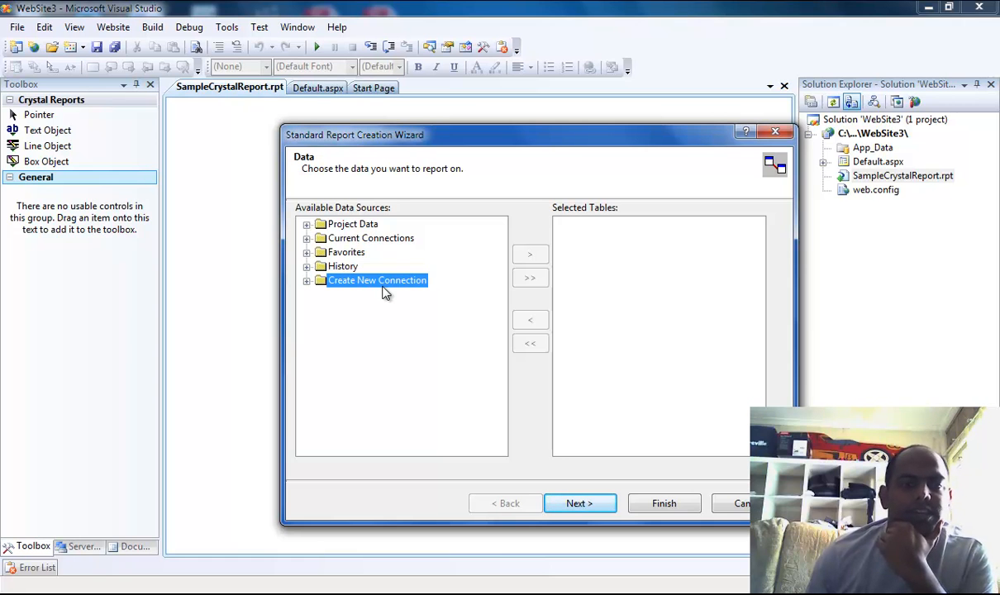
{"action": "mouse_move", "coordinate": [307, 289]}
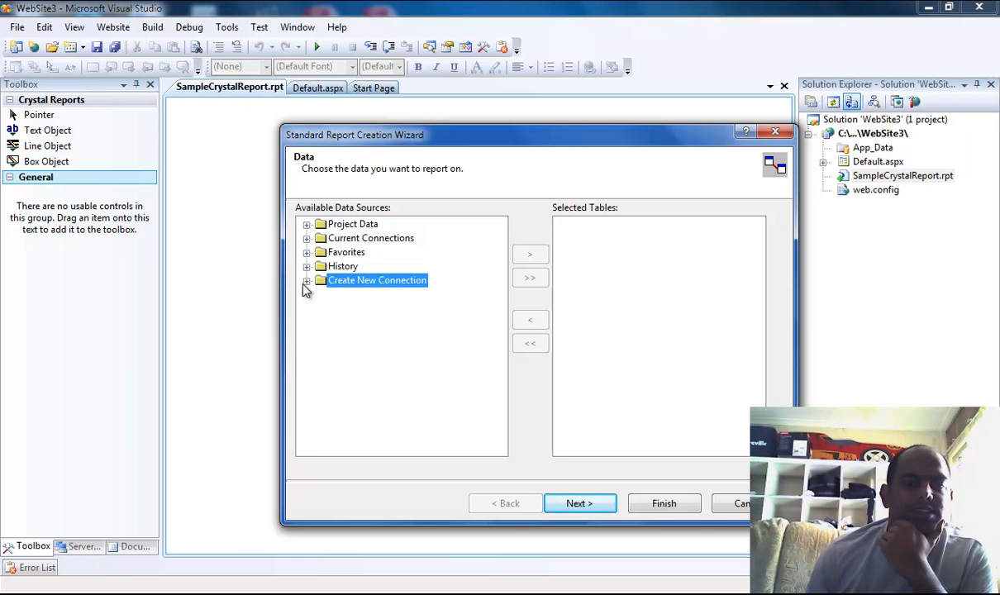
{"action": "left_click", "coordinate": [308, 281]}
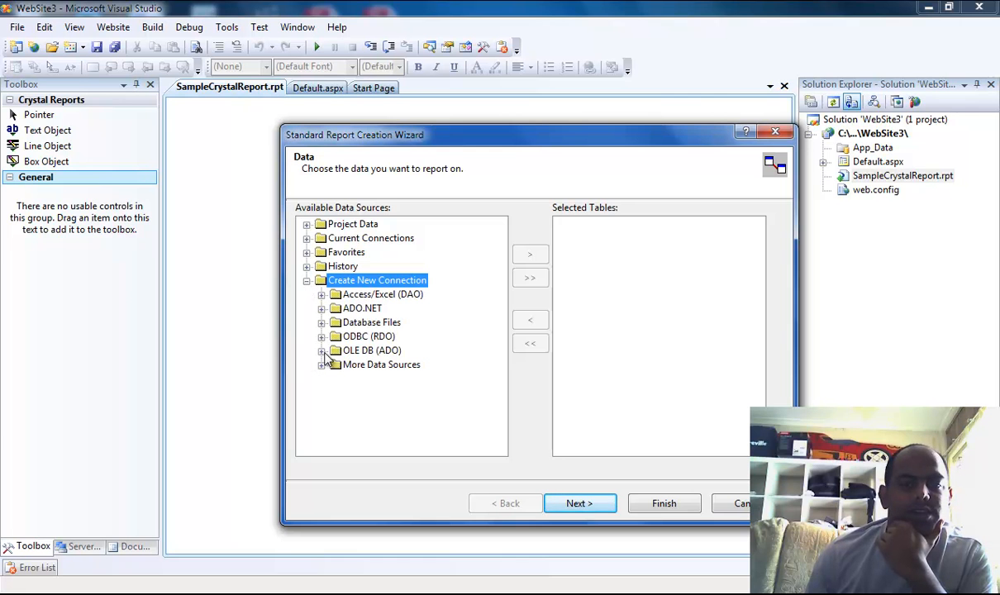
{"action": "double_click", "coordinate": [370, 350]}
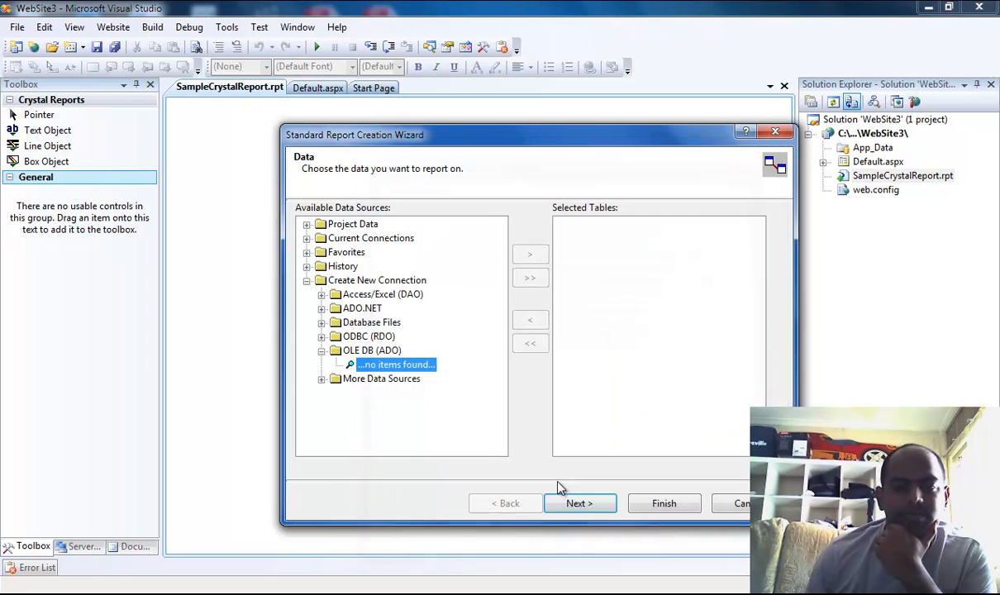
{"action": "left_click", "coordinate": [370, 350]}
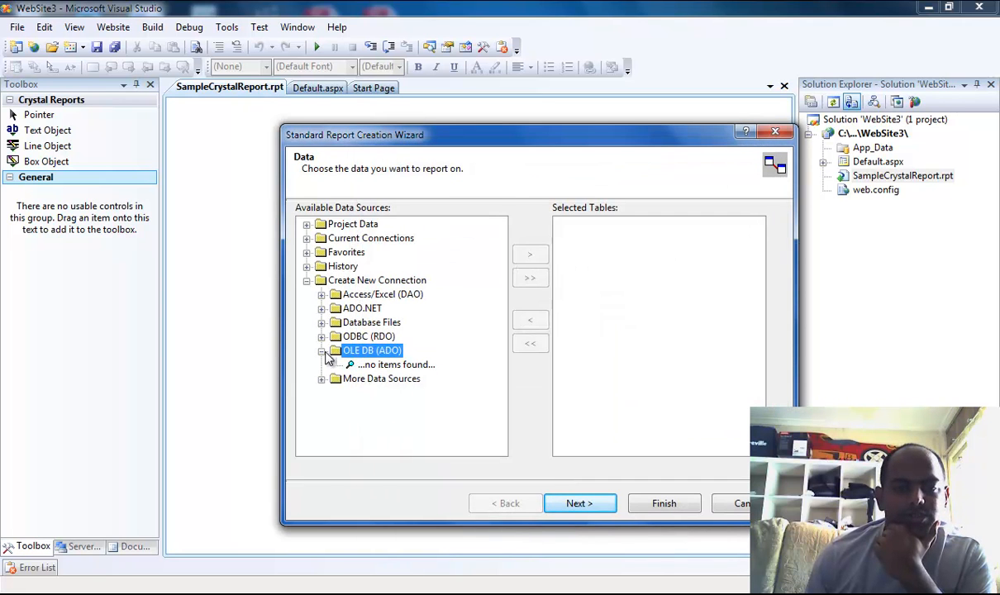
{"action": "double_click", "coordinate": [372, 350]}
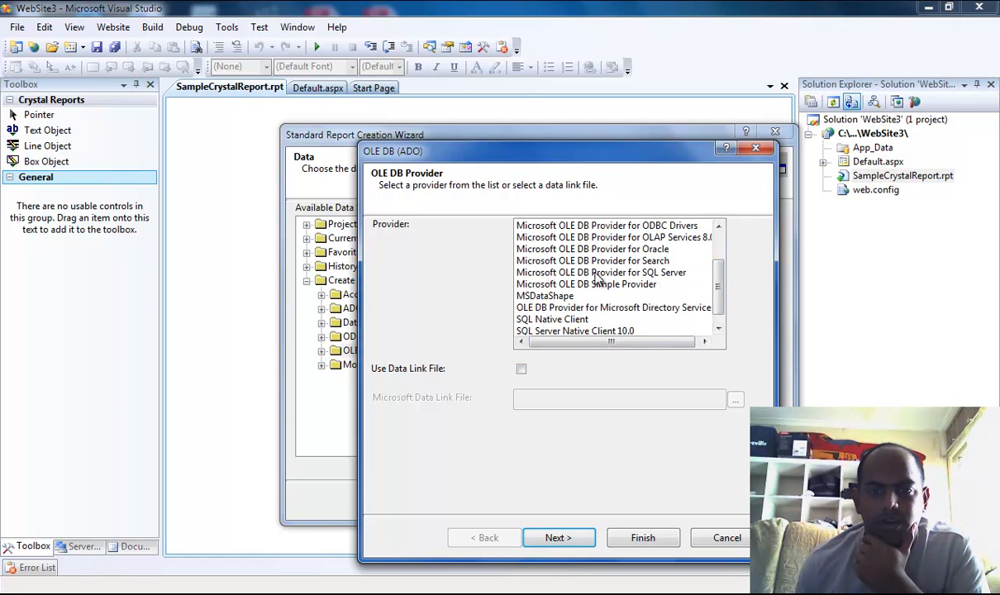
{"action": "left_click", "coordinate": [600, 271]}
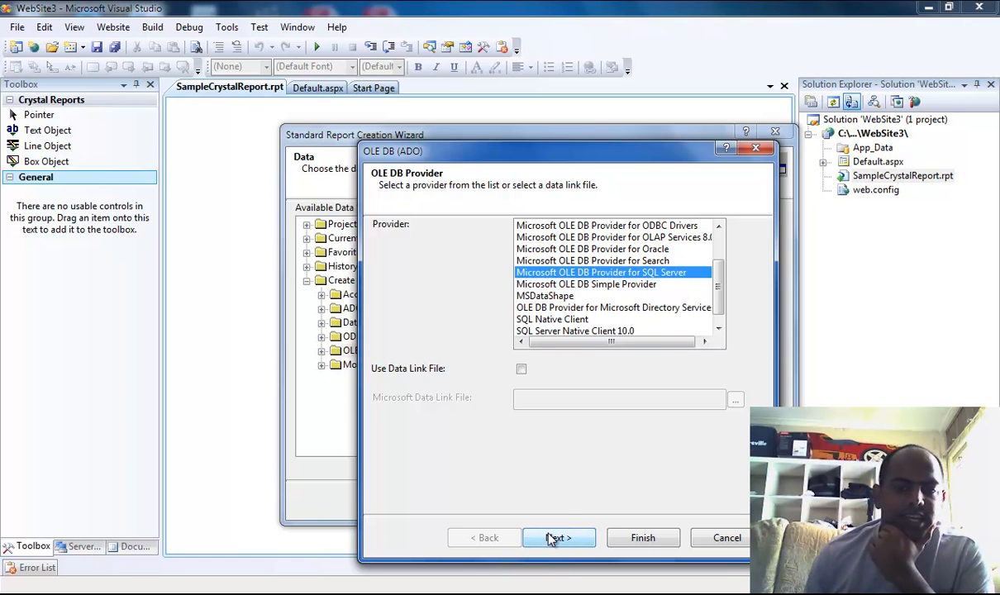
- Enter server .\Chandru and enable Integrated Security for the connection
{"action": "left_click", "coordinate": [558, 539]}
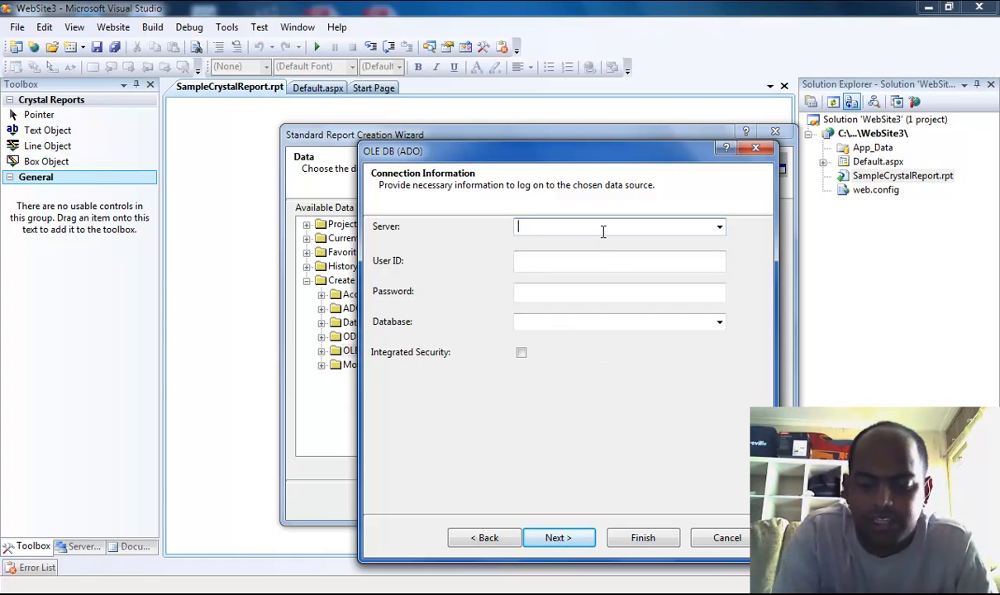
{"action": "type", "text": ".\\Chand"}
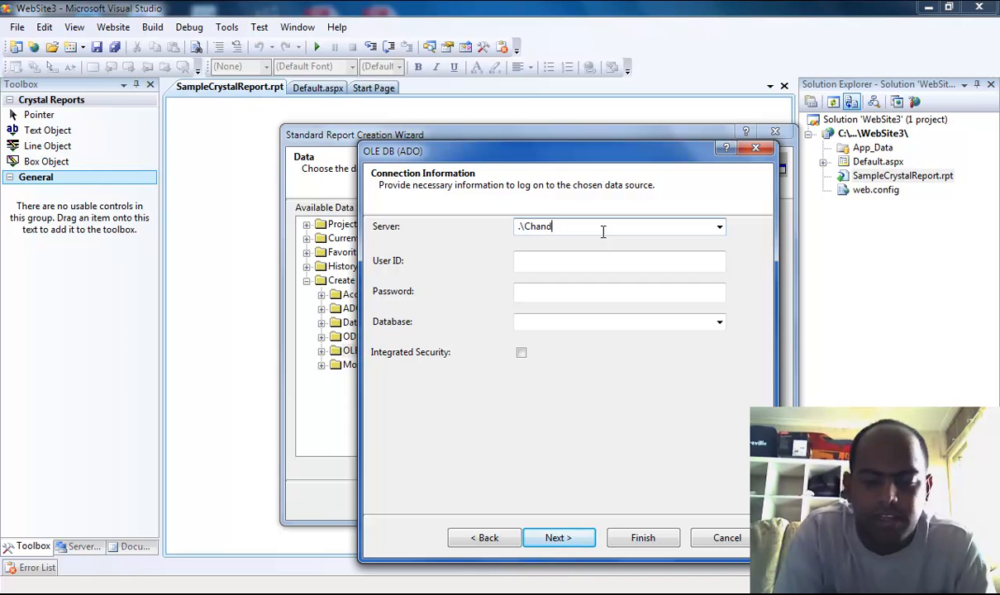
{"action": "type", "text": "ru"}
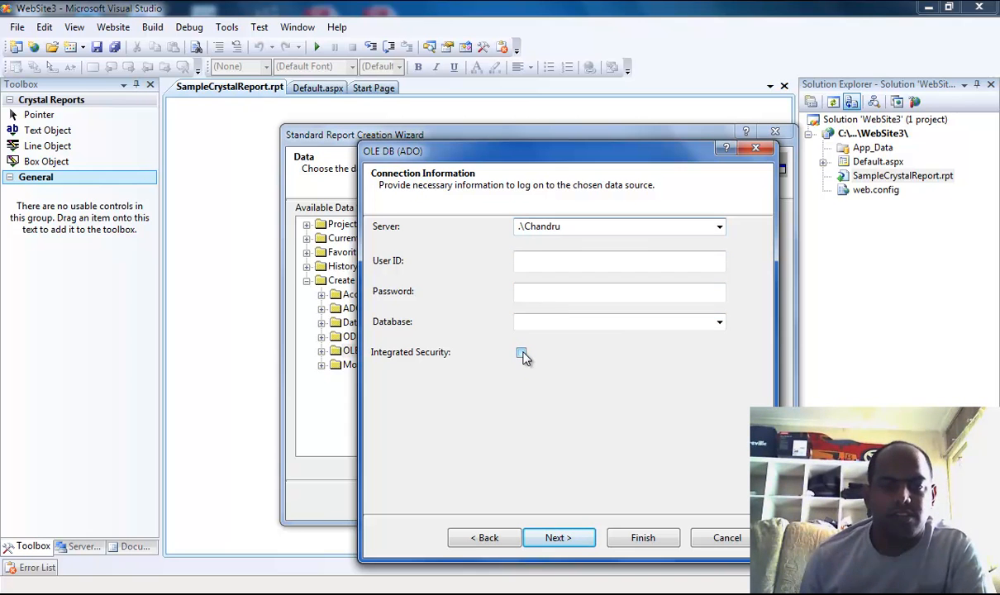
{"action": "left_click", "coordinate": [520, 354]}
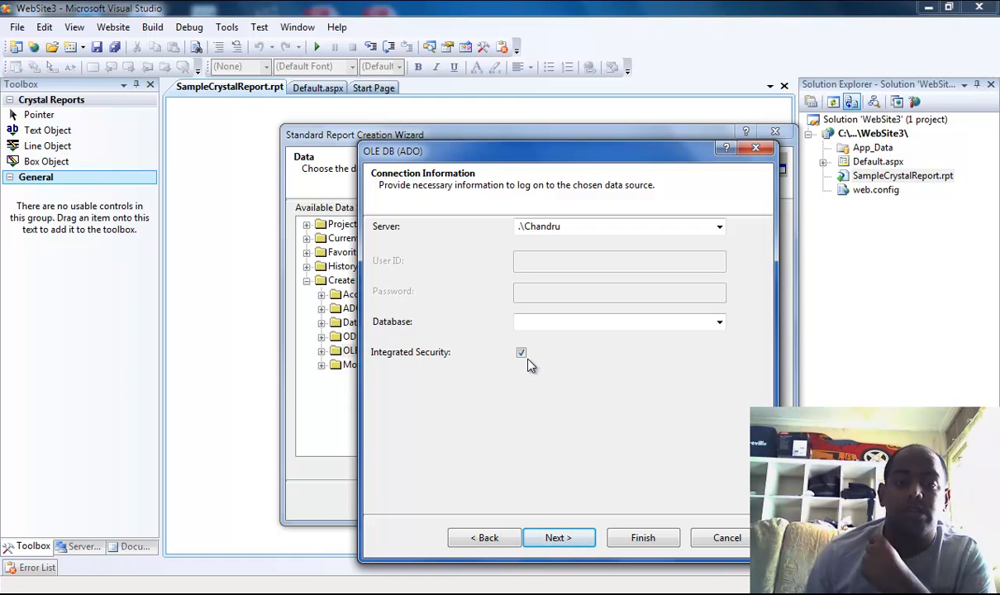
{"action": "left_click", "coordinate": [522, 352]}
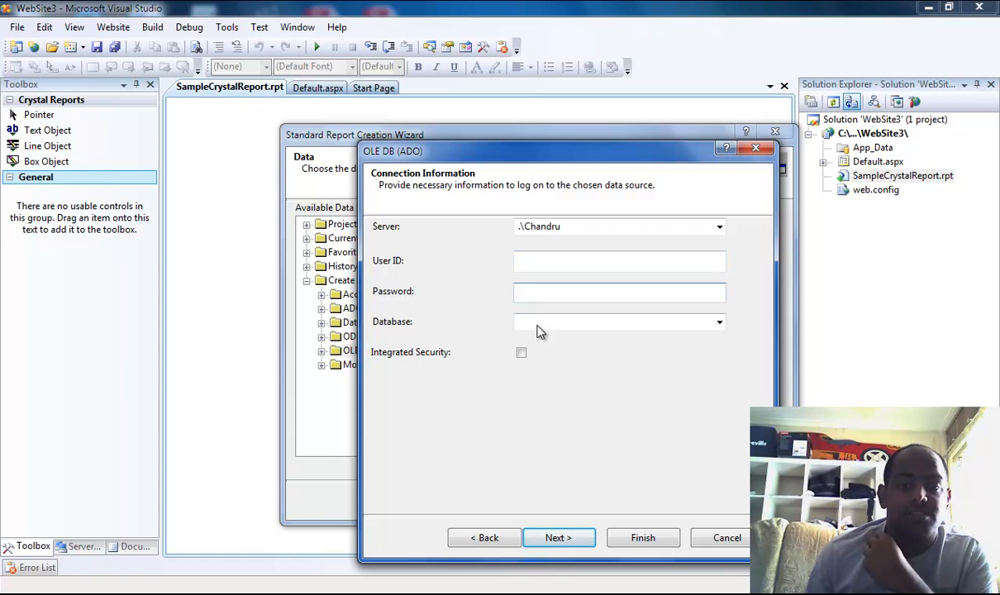
{"action": "left_click", "coordinate": [522, 352]}
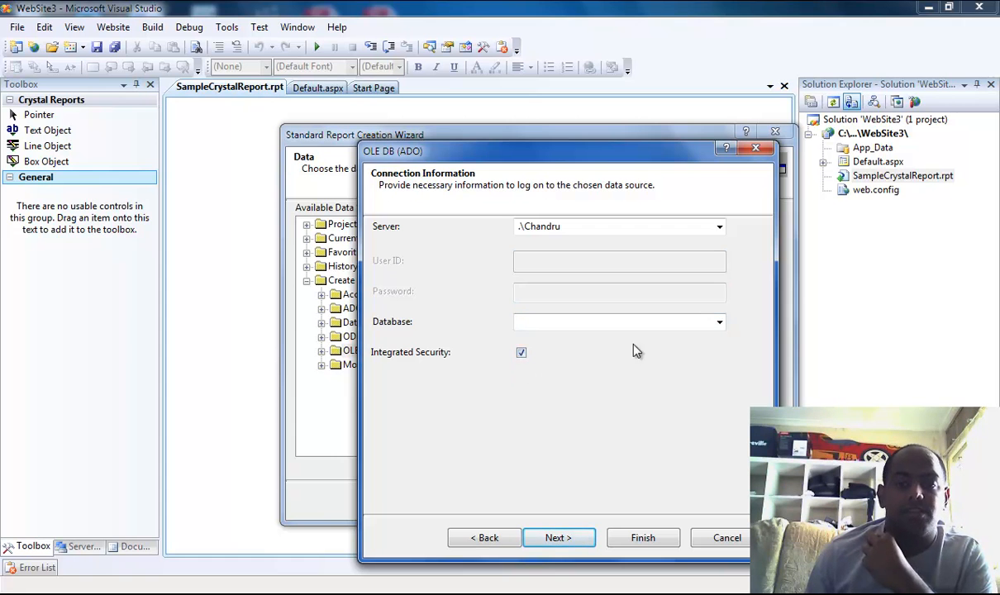
- Choose NorthWind as the connection's database
{"action": "left_click", "coordinate": [717, 322]}
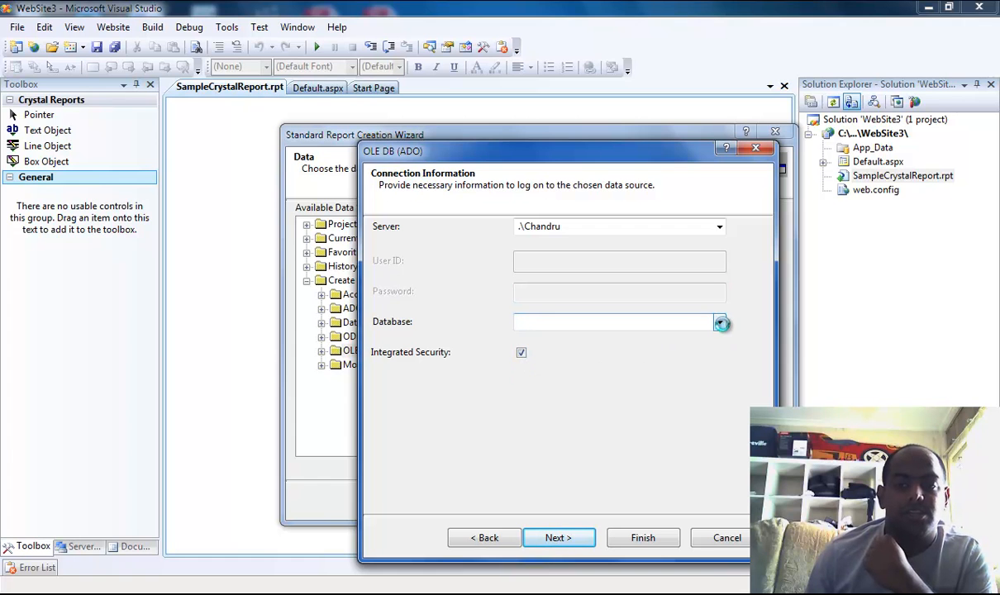
{"action": "left_click", "coordinate": [719, 322]}
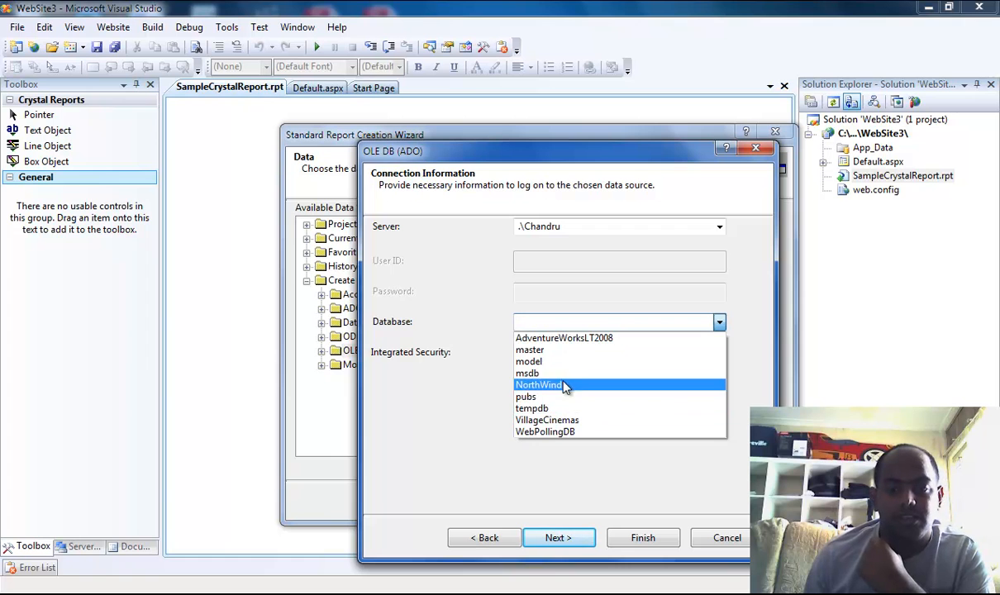
{"action": "left_click", "coordinate": [539, 385]}
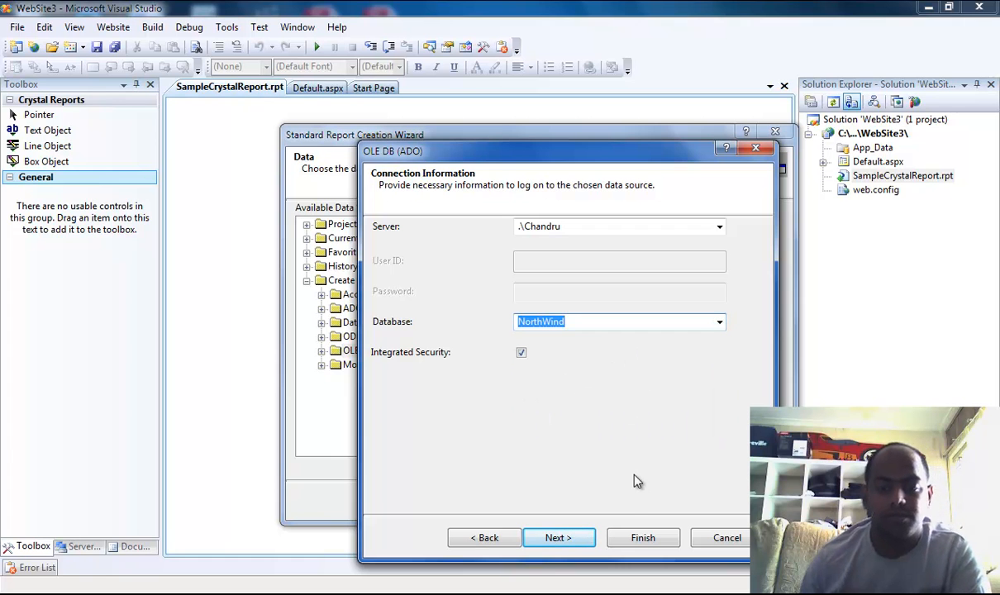
- Leave the advanced properties at defaults and finish the NorthWind connection
{"action": "left_click", "coordinate": [558, 539]}
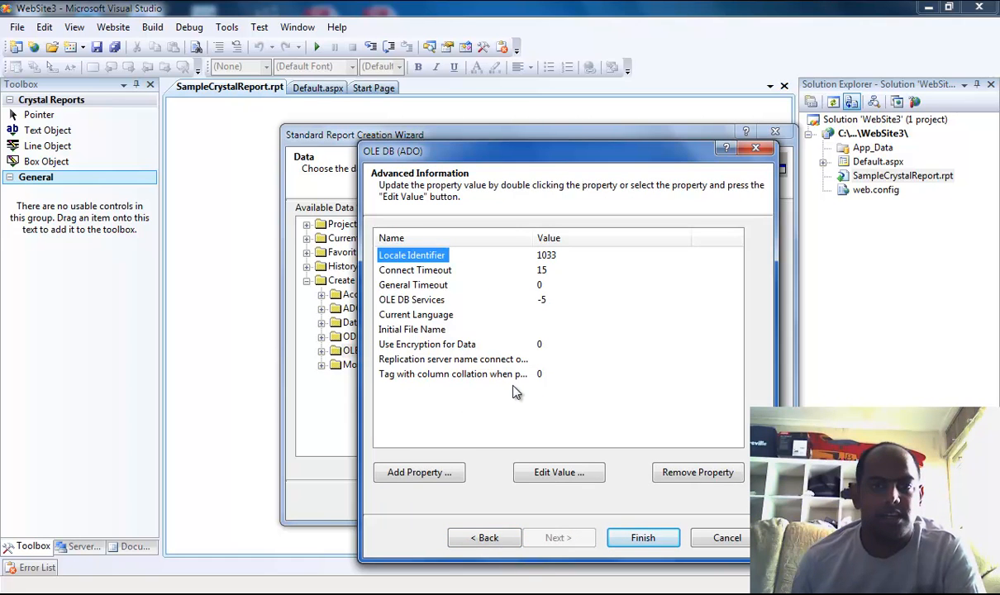
{"action": "mouse_move", "coordinate": [510, 410]}
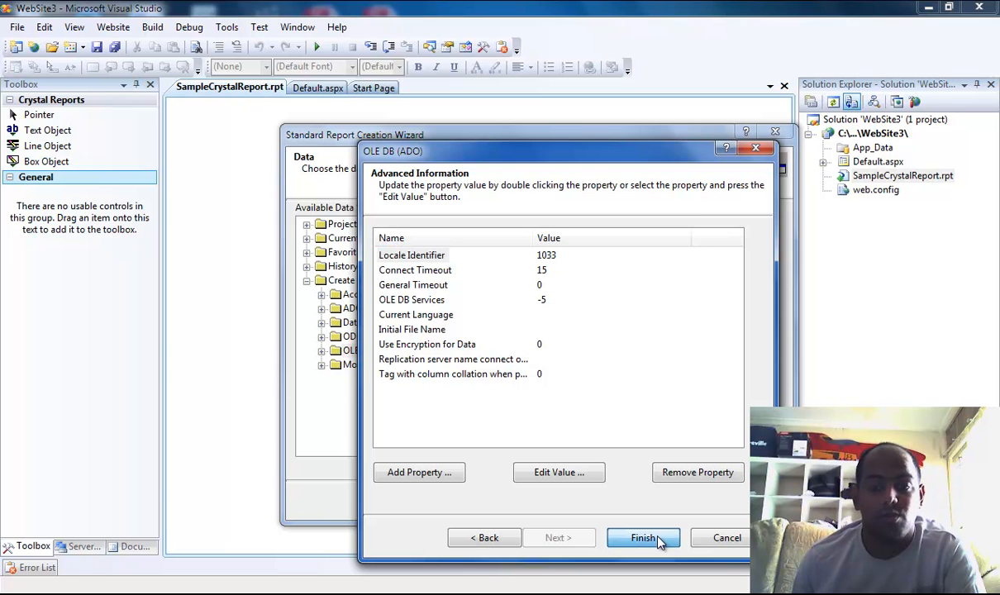
{"action": "left_click", "coordinate": [643, 537]}
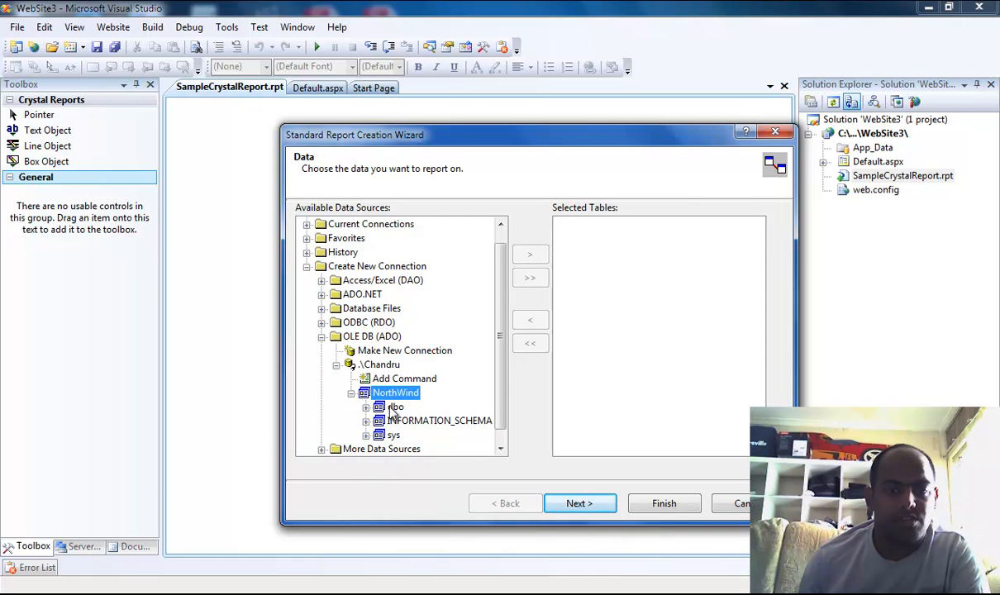
- Expand NorthWind's dbo tables and add Customers to the selected tables
{"action": "left_click", "coordinate": [367, 394]}
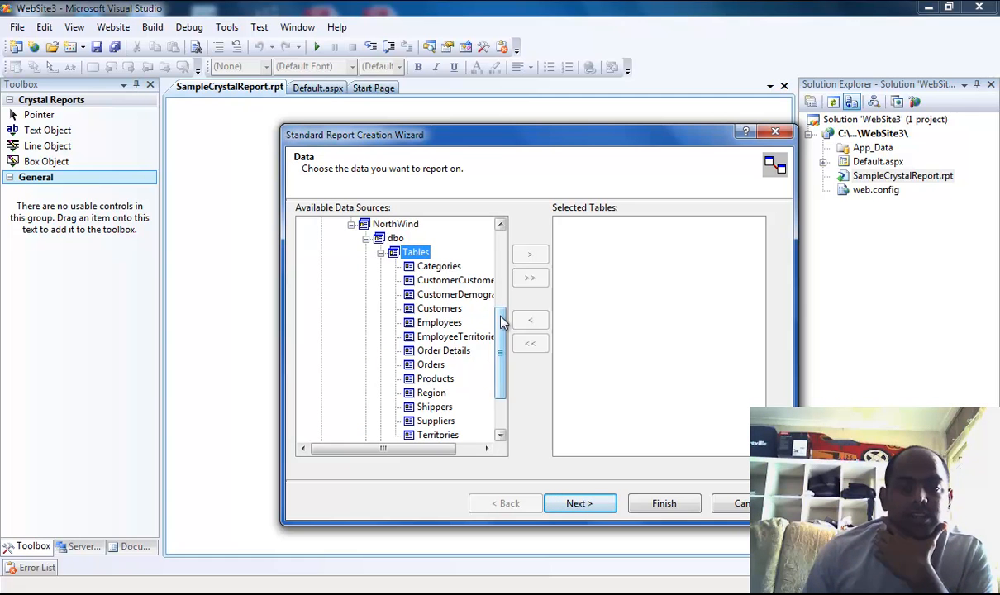
{"action": "left_click", "coordinate": [440, 309]}
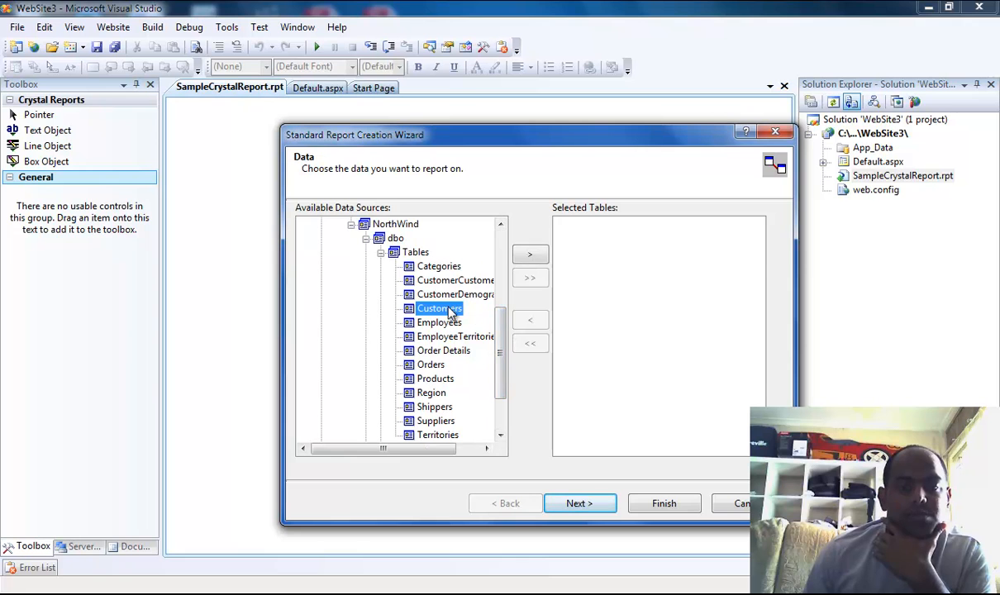
{"action": "mouse_move", "coordinate": [529, 254]}
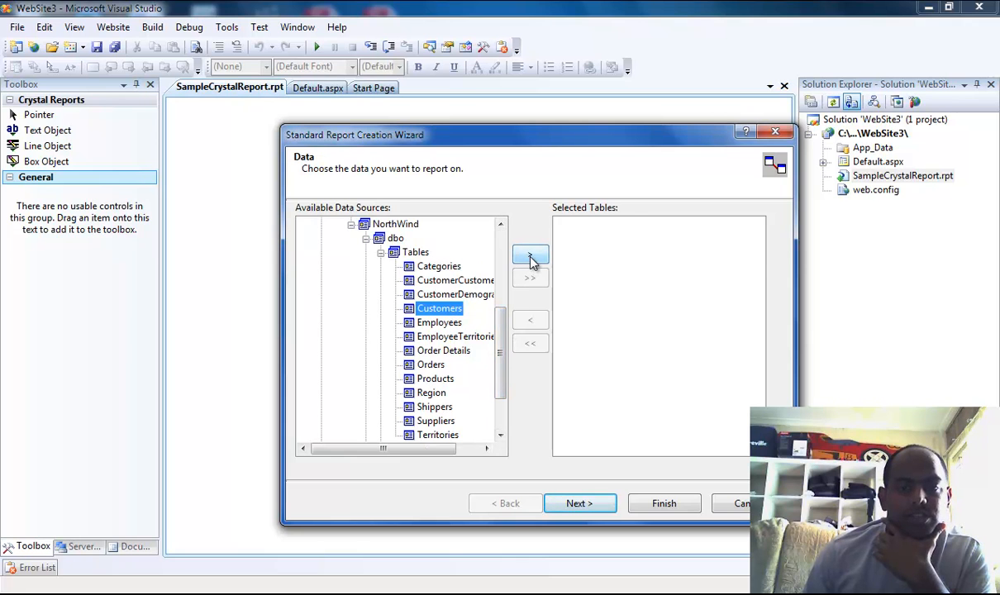
{"action": "left_click", "coordinate": [529, 255]}
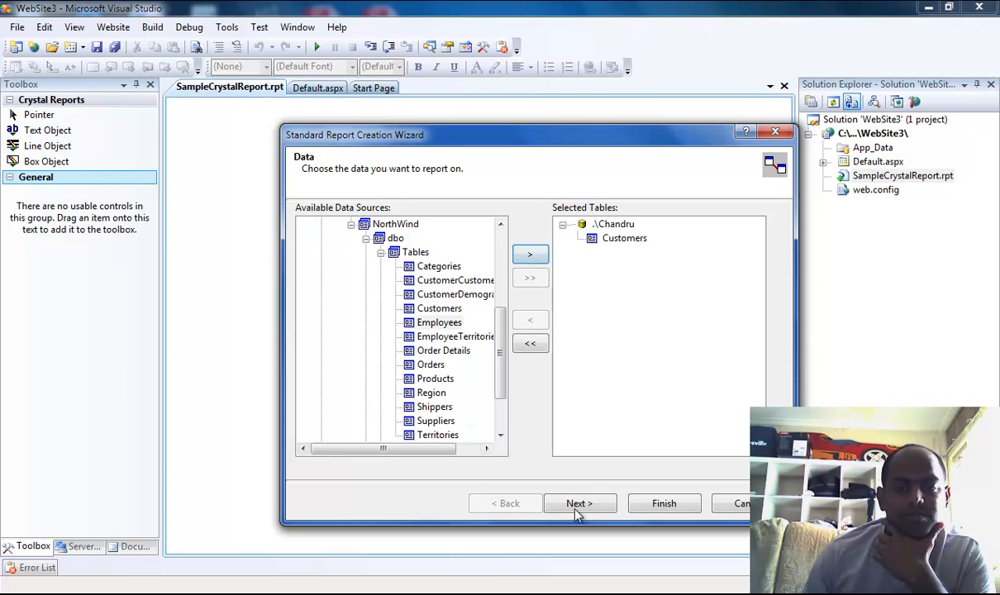
- Add CustomerID, CompanyName, ContactName and ContactTitle as report fields and continue to grouping
{"action": "left_click", "coordinate": [578, 502]}
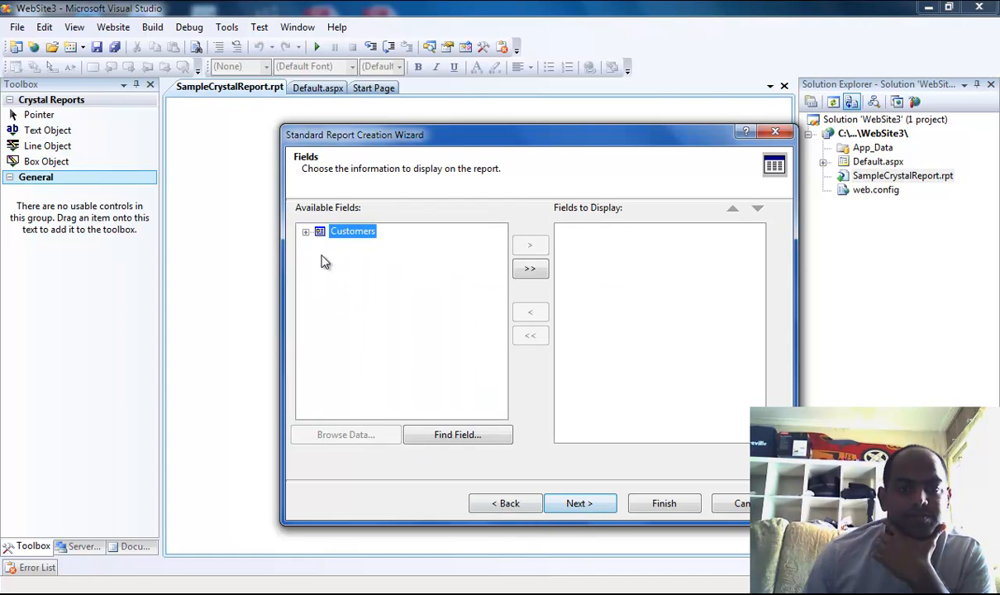
{"action": "left_click", "coordinate": [306, 231]}
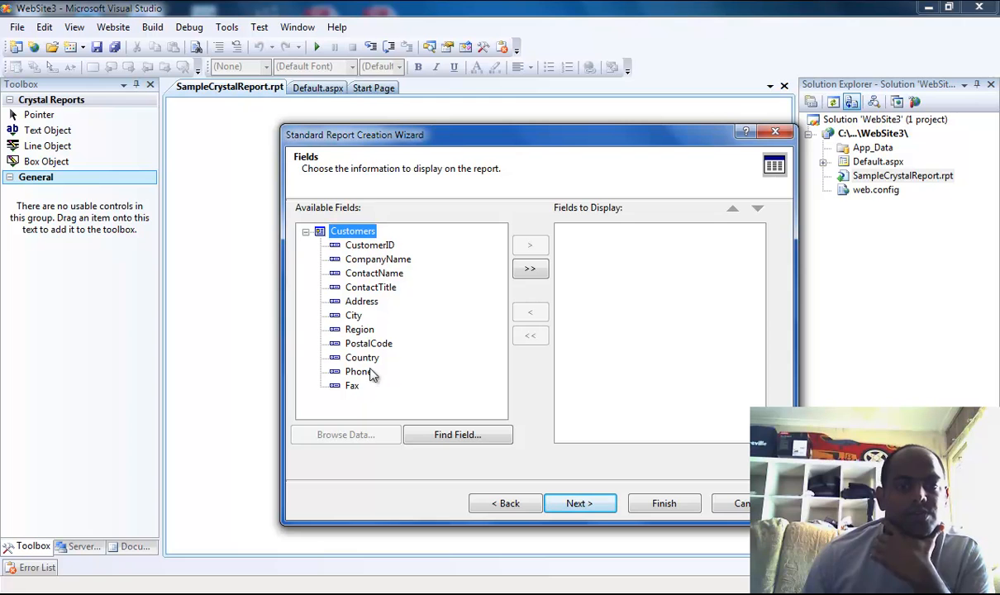
{"action": "left_click", "coordinate": [370, 244]}
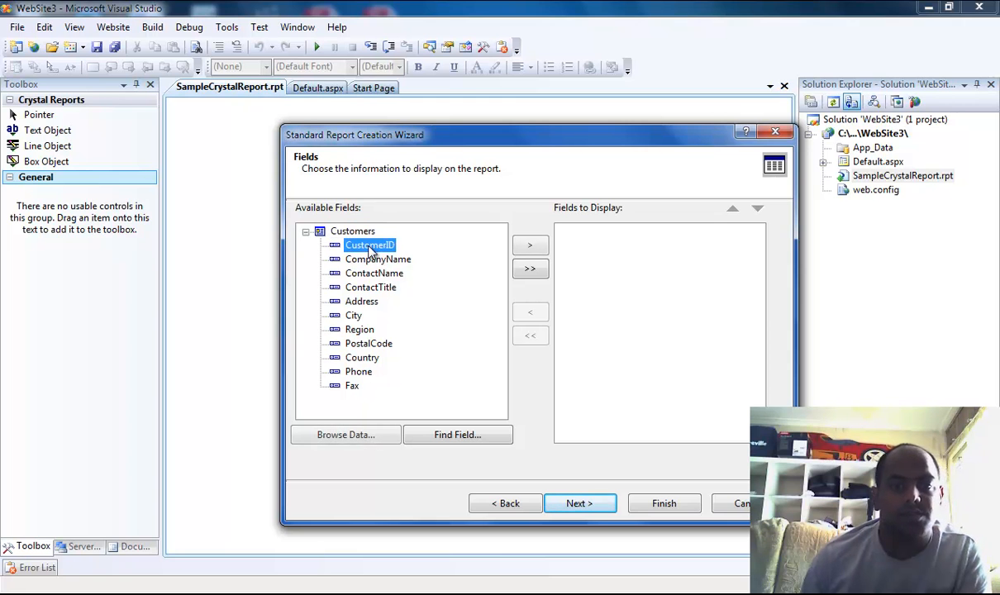
{"action": "left_click", "coordinate": [373, 273]}
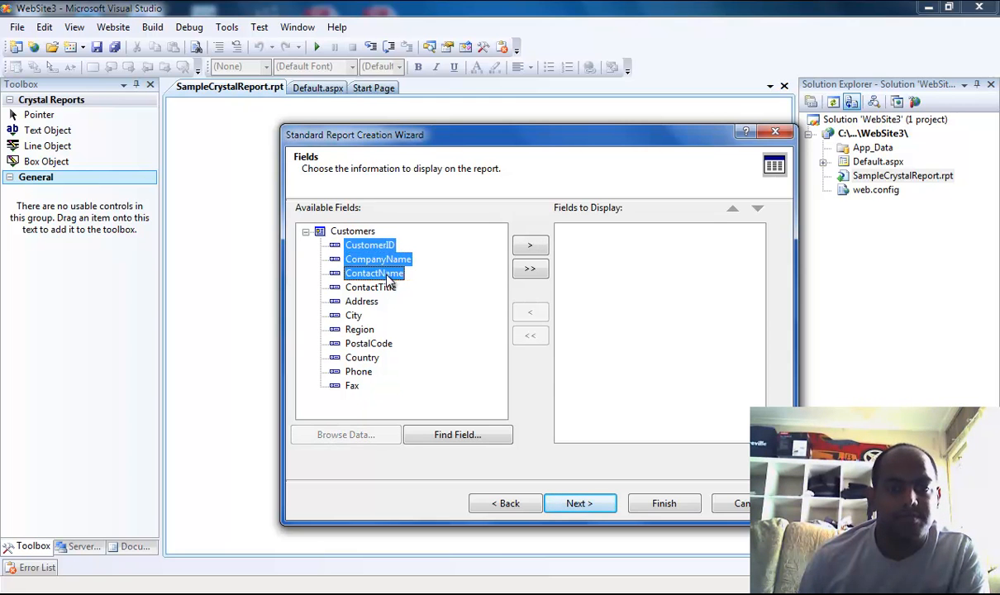
{"action": "left_click", "coordinate": [371, 287]}
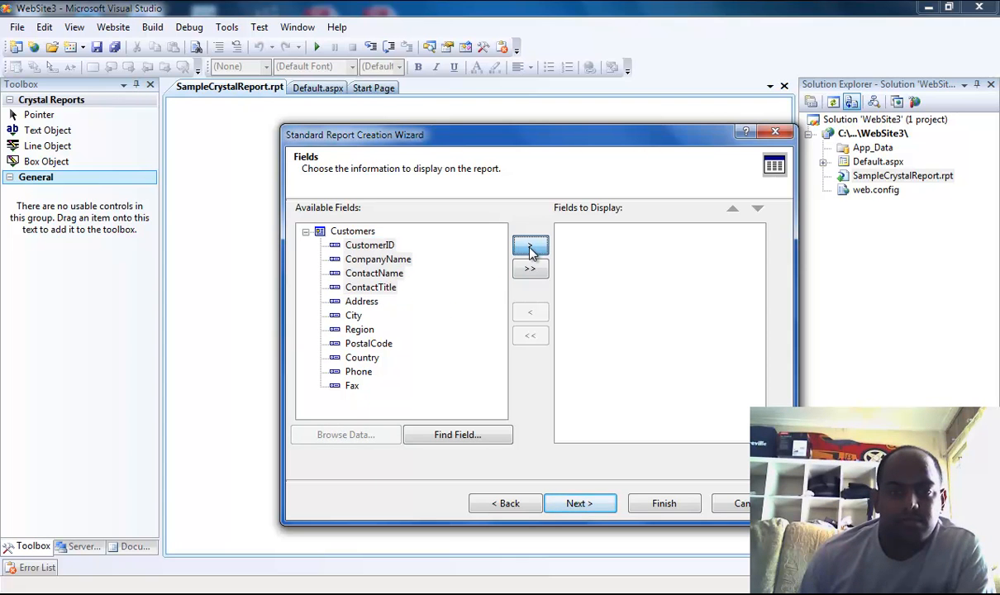
{"action": "left_click", "coordinate": [529, 244]}
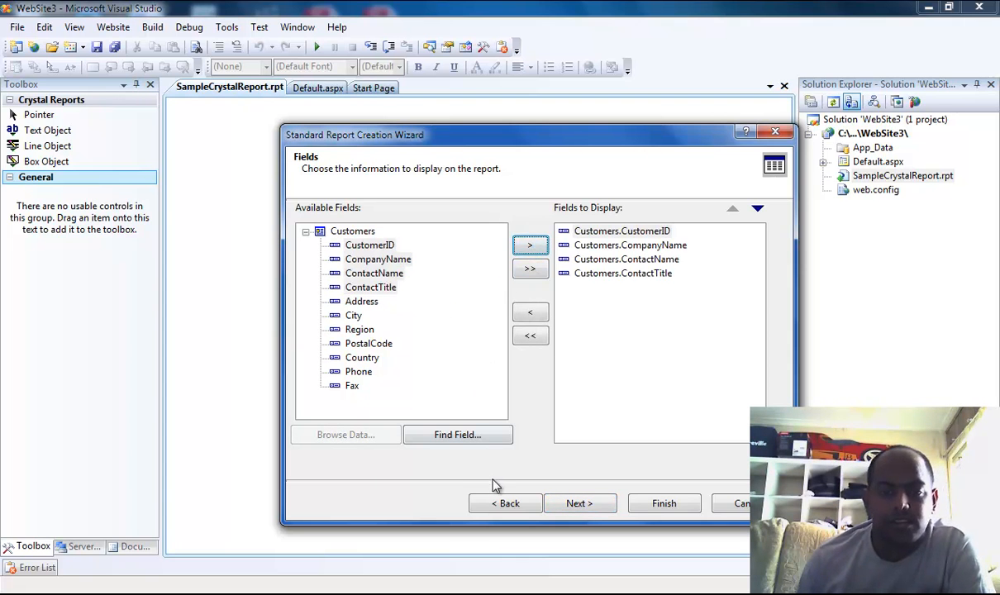
{"action": "left_click", "coordinate": [579, 503]}
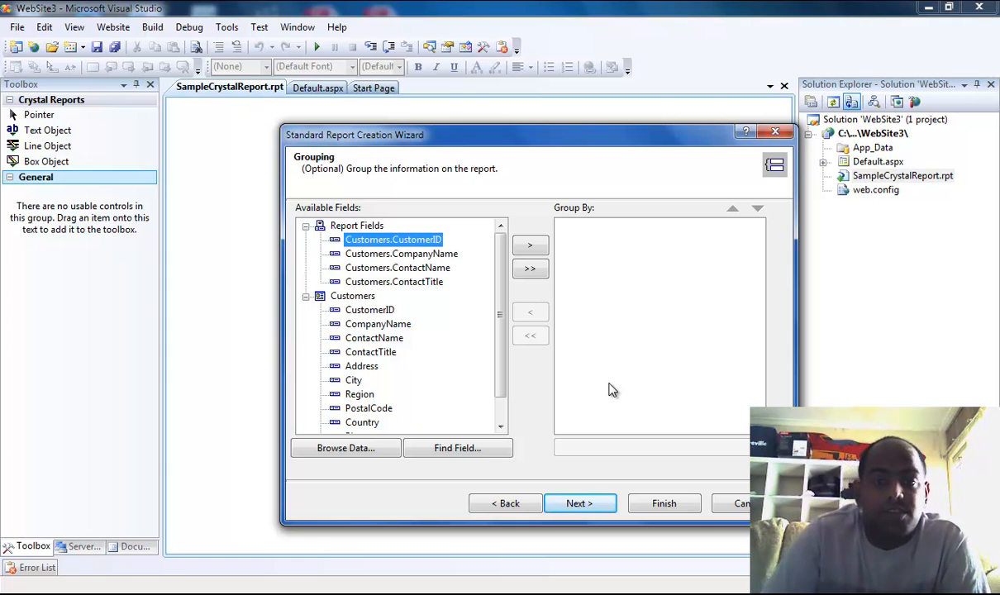
{"action": "mouse_move", "coordinate": [601, 312]}
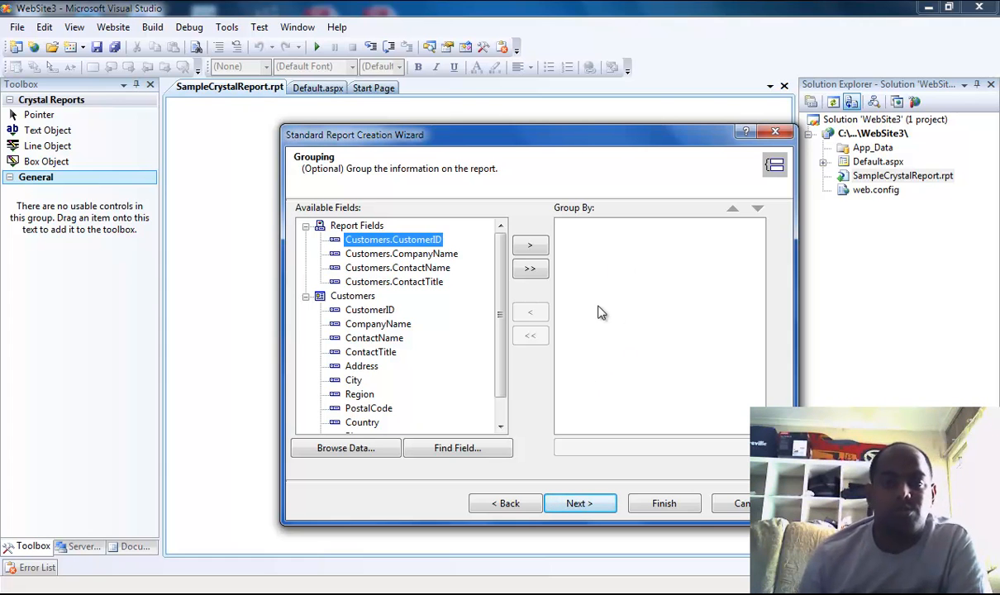
{"action": "mouse_move", "coordinate": [615, 285]}
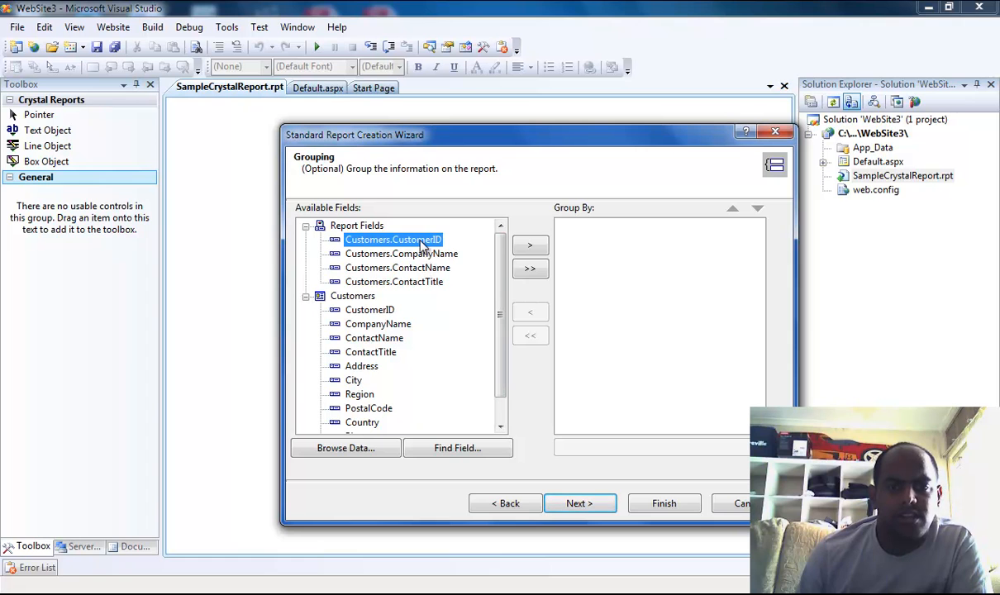
{"action": "mouse_move", "coordinate": [427, 278]}
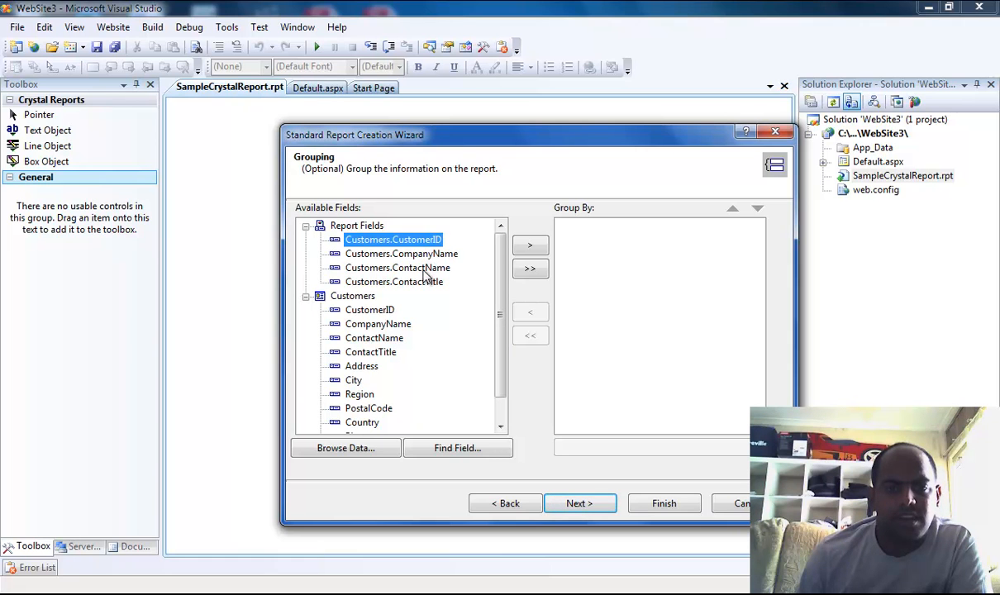
- Add Customers.ContactName as a group field, then remove it to leave the report ungrouped
{"action": "left_click", "coordinate": [397, 267]}
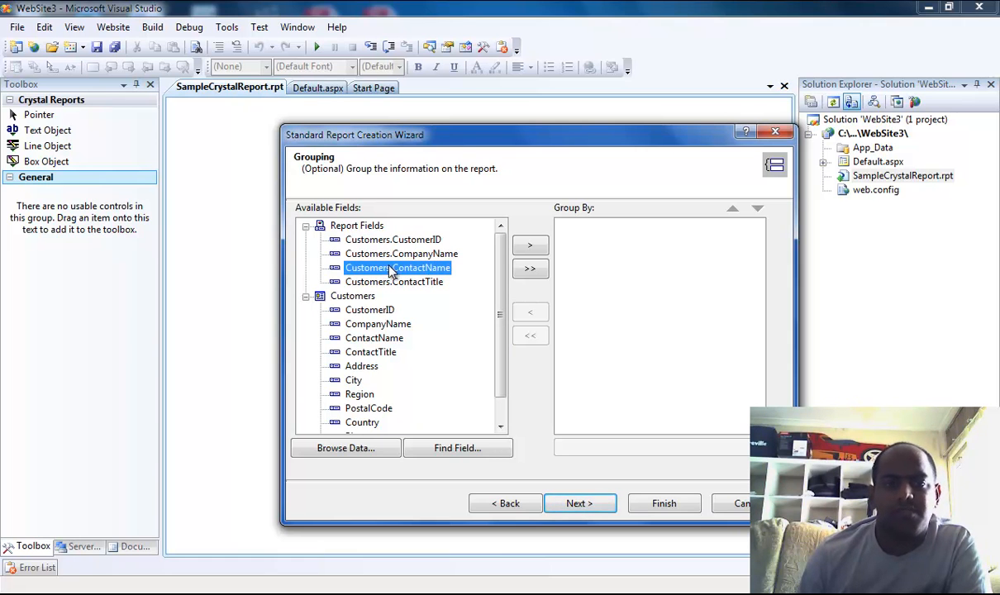
{"action": "left_click", "coordinate": [529, 245]}
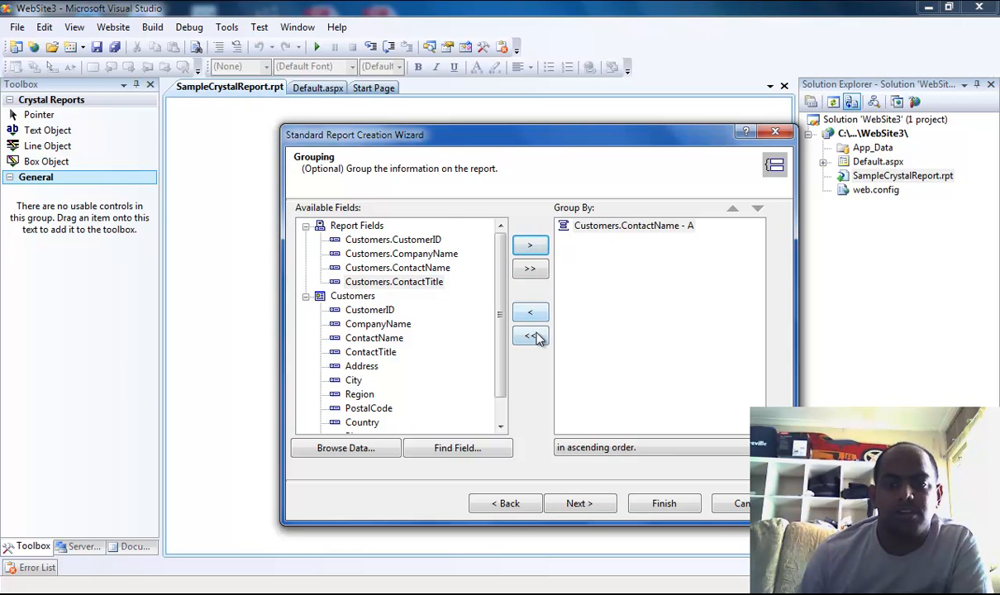
{"action": "left_click", "coordinate": [531, 335]}
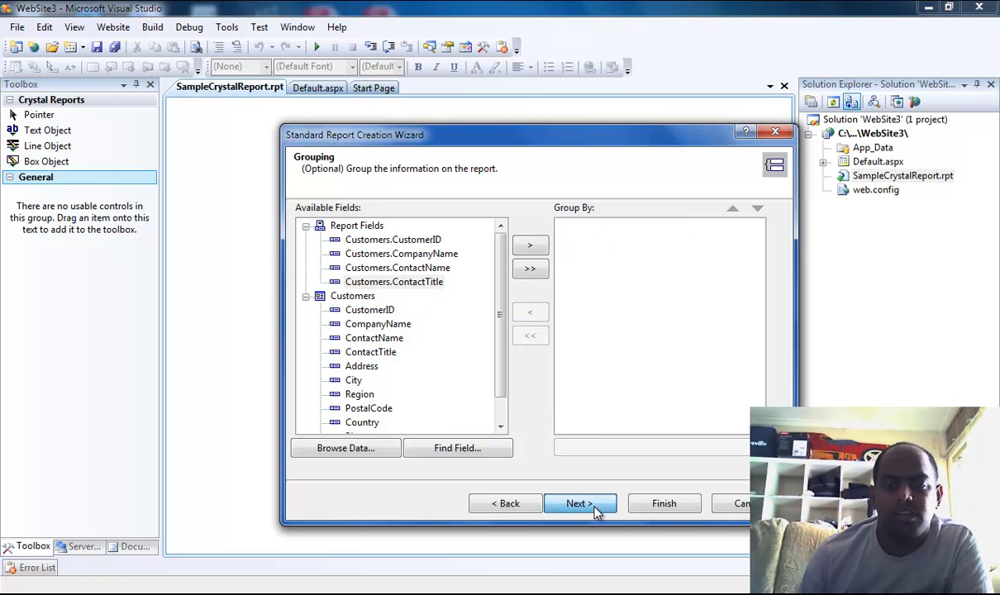
- In Record Selection add CustomerID as a filter, remove it again, and continue to Report Style
{"action": "left_click", "coordinate": [578, 503]}
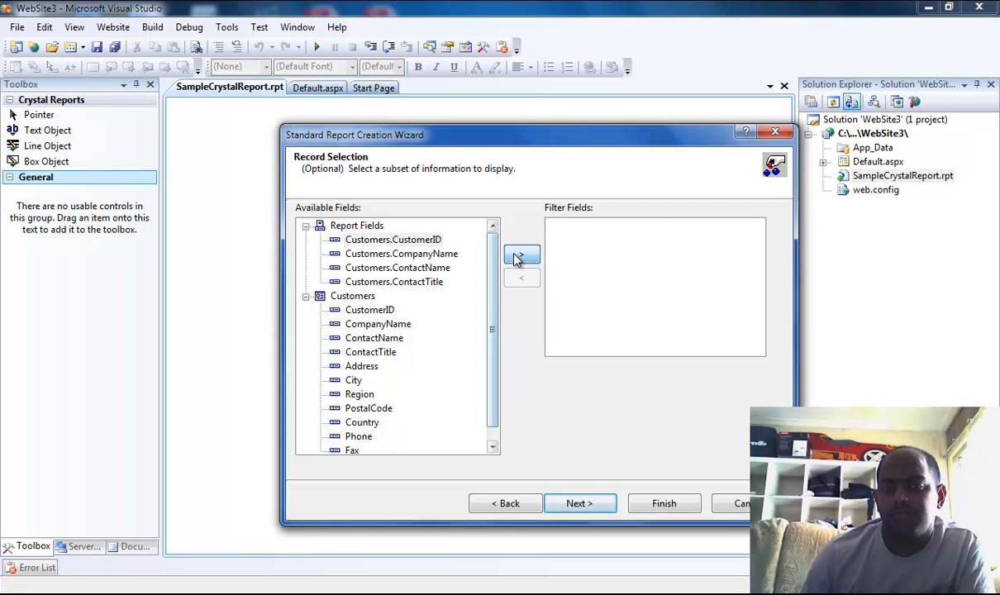
{"action": "left_click", "coordinate": [522, 254]}
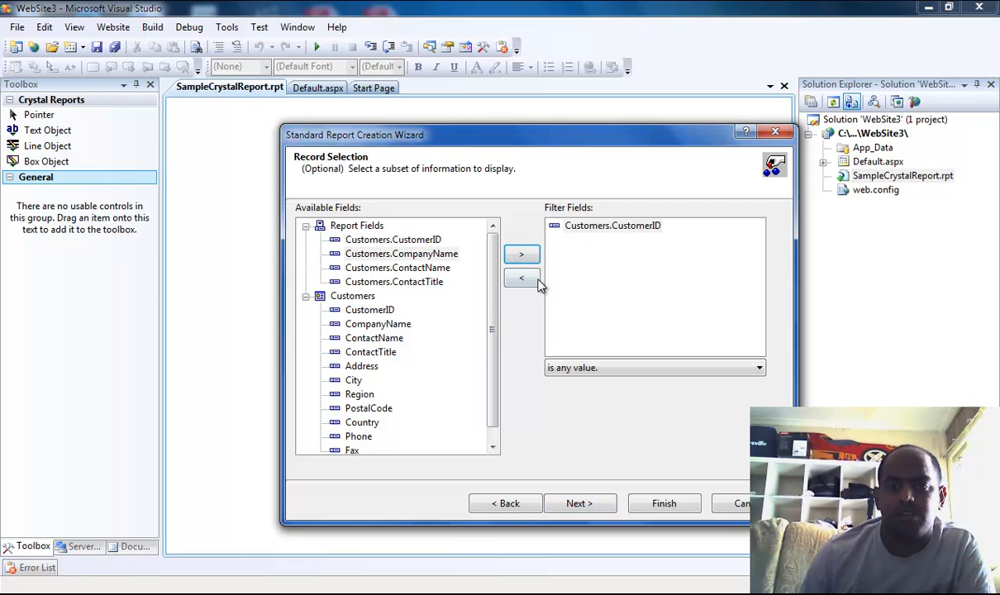
{"action": "left_click", "coordinate": [523, 277]}
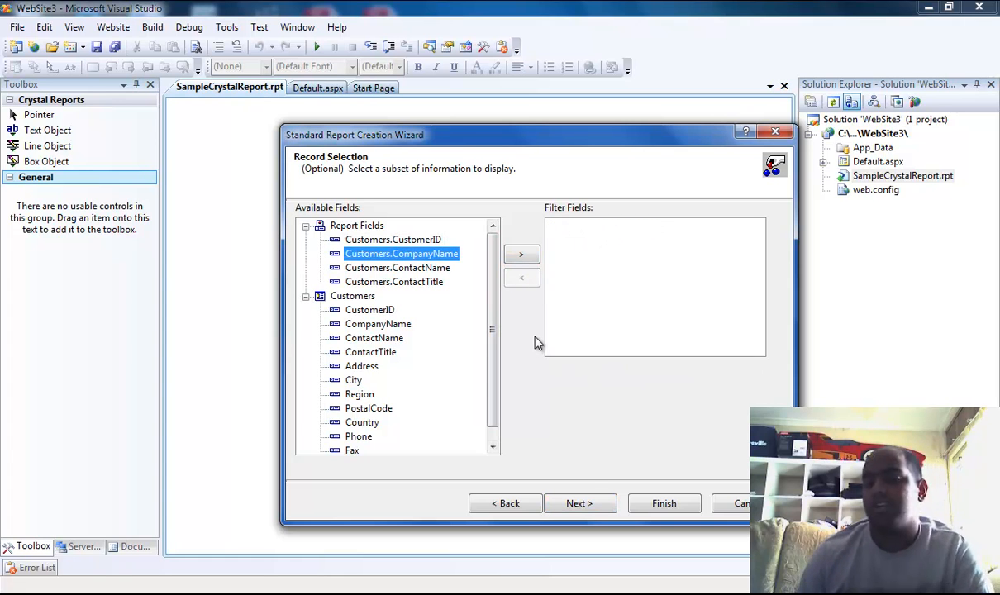
{"action": "left_click", "coordinate": [578, 502]}
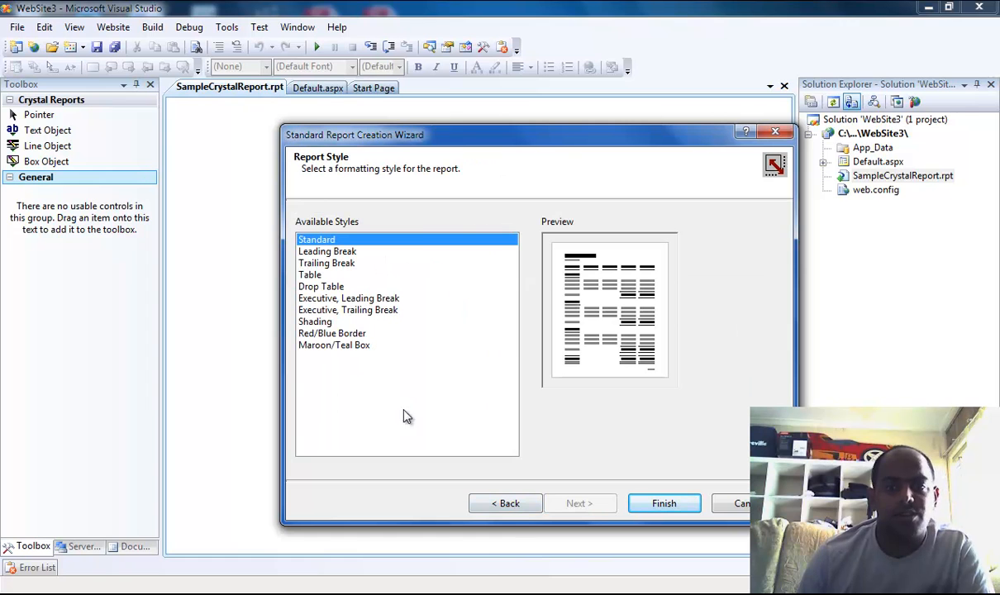
{"action": "mouse_move", "coordinate": [464, 410]}
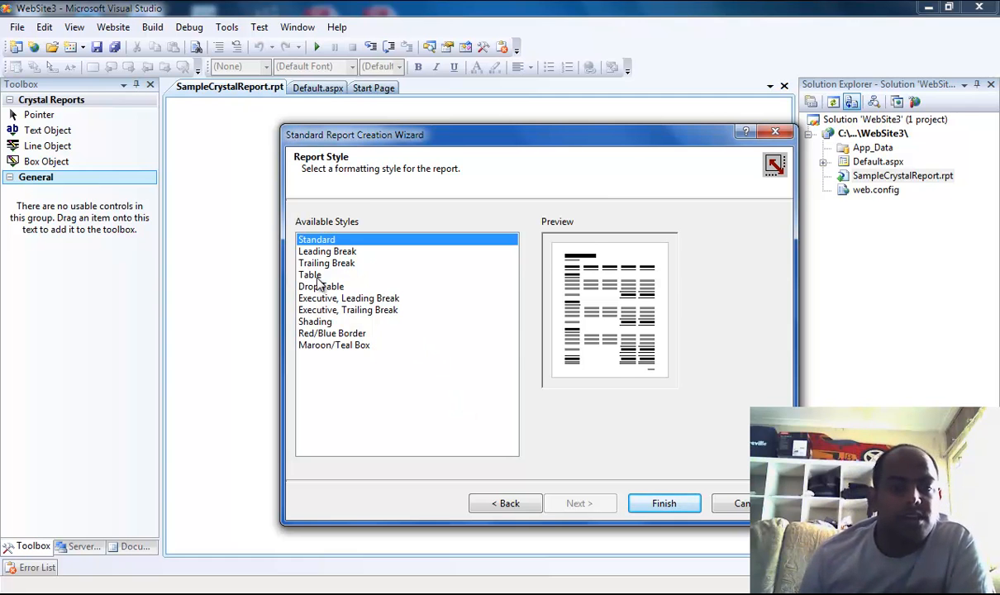
- Preview Table, Drop Table, Shading and Maroon/Teal Box styles, then settle on Table
{"action": "left_click", "coordinate": [311, 274]}
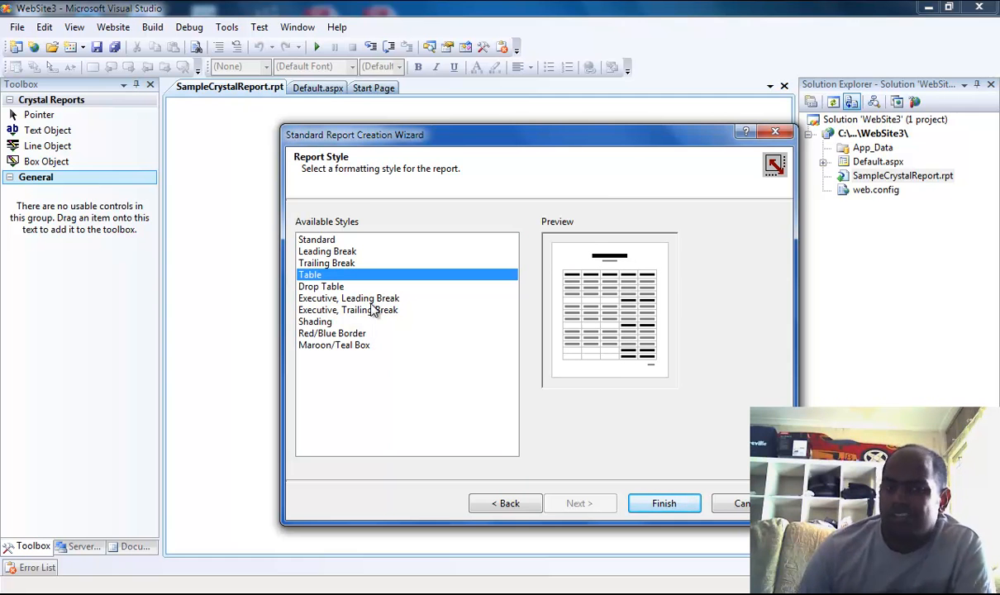
{"action": "left_click", "coordinate": [320, 288]}
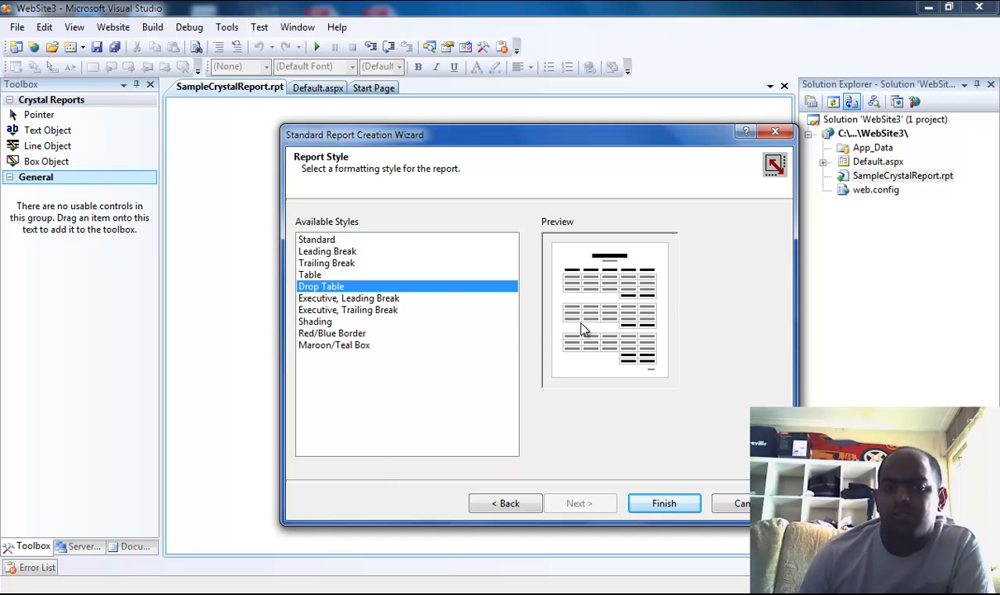
{"action": "mouse_move", "coordinate": [592, 318]}
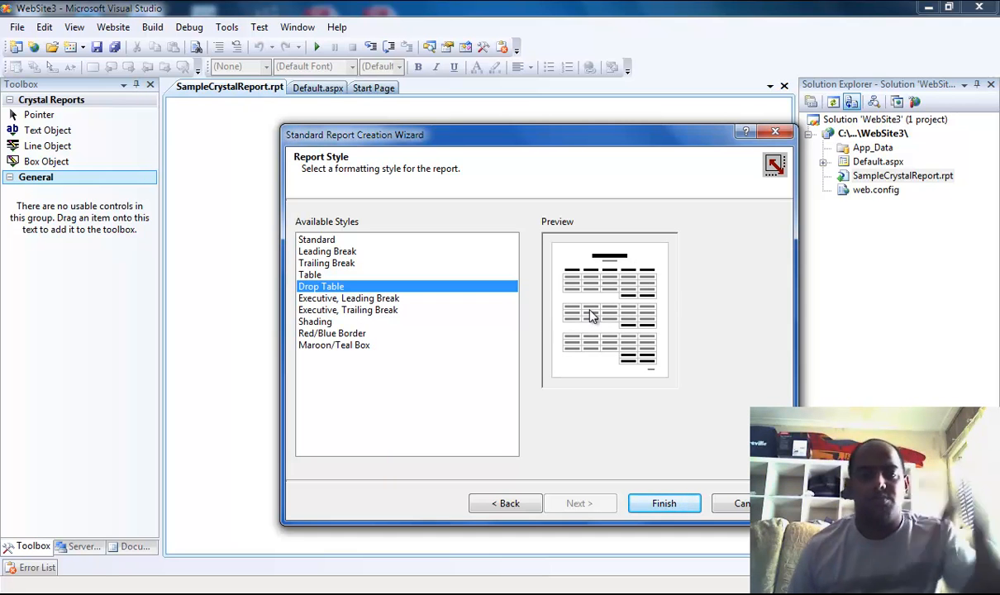
{"action": "left_click", "coordinate": [314, 321]}
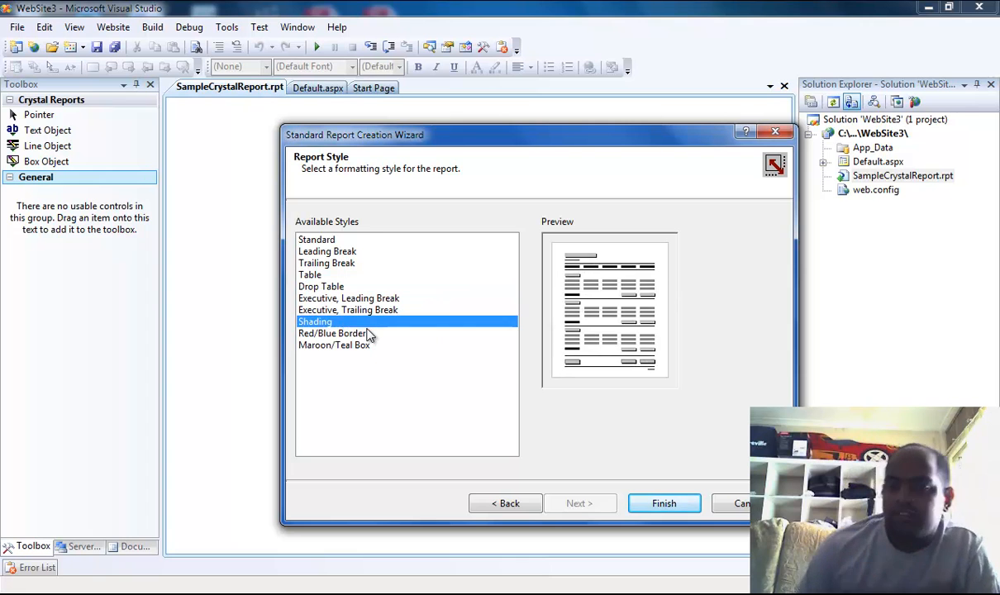
{"action": "left_click", "coordinate": [334, 345]}
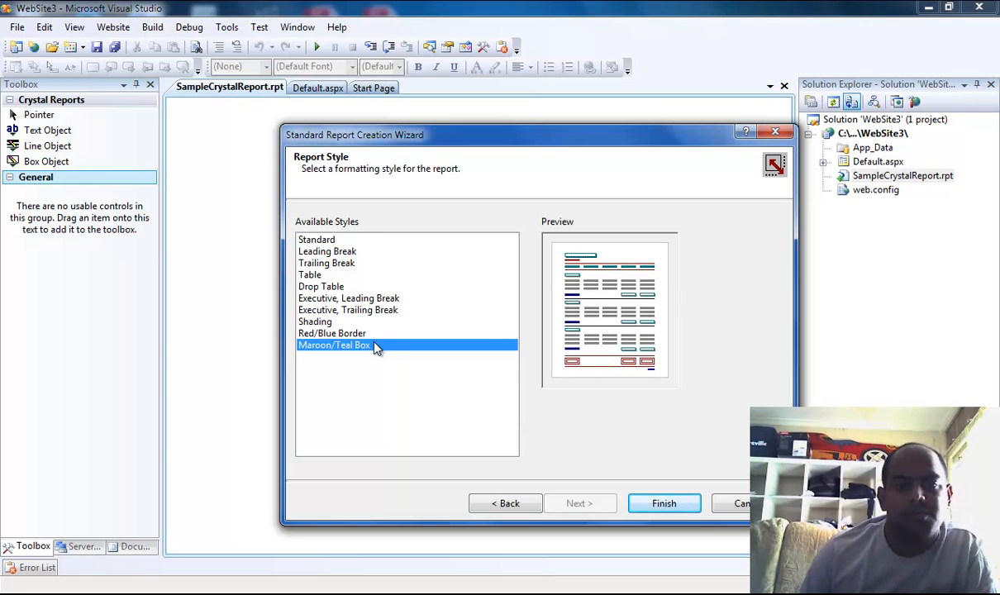
{"action": "mouse_move", "coordinate": [345, 299]}
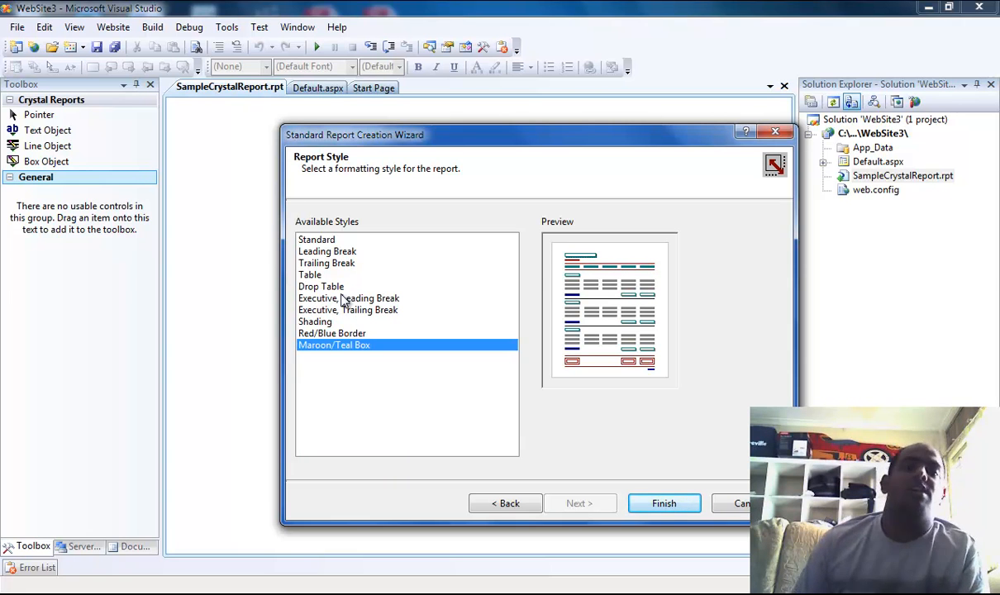
{"action": "left_click", "coordinate": [321, 285]}
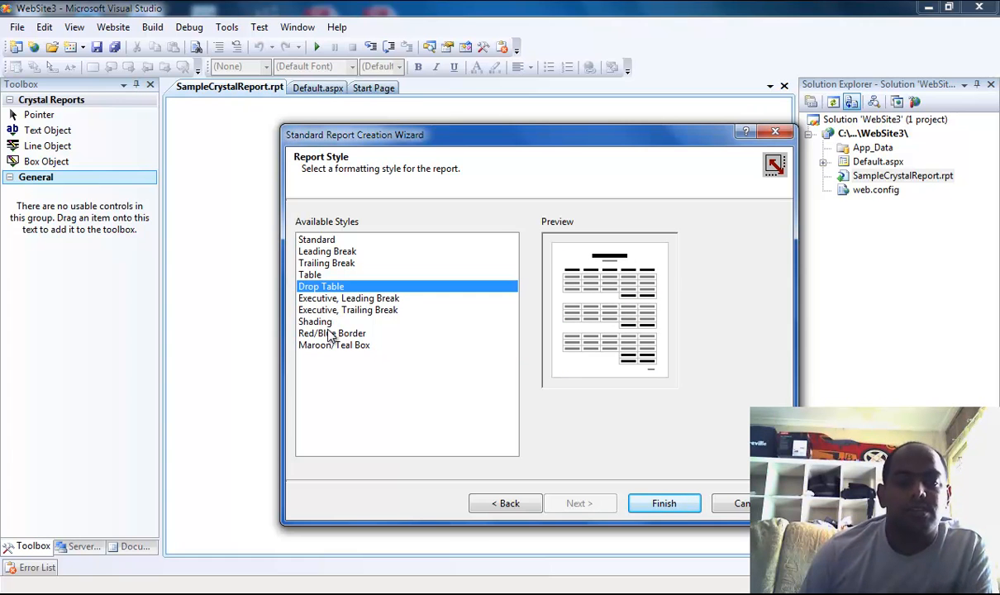
{"action": "left_click", "coordinate": [311, 275]}
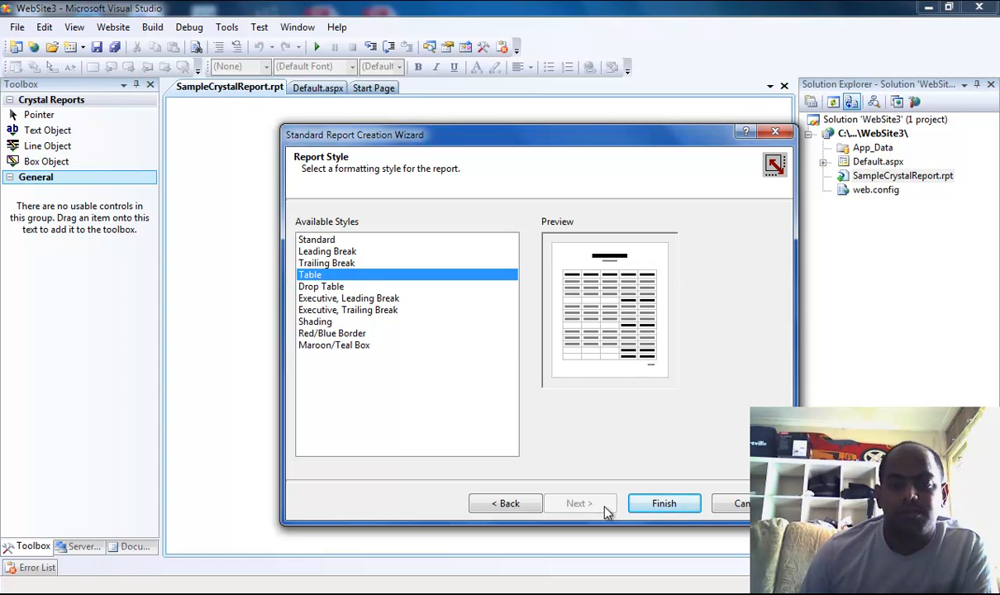
- Finish the wizard creating SampleCrystalReport.rpt and reopen Default.aspx from Solution Explorer
{"action": "left_click", "coordinate": [664, 503]}
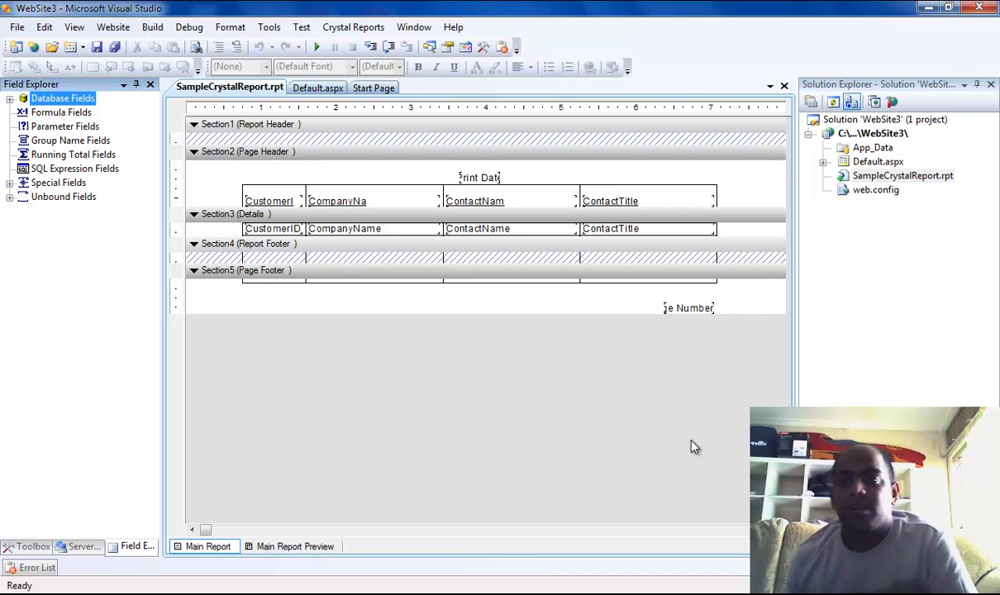
{"action": "left_click", "coordinate": [902, 175]}
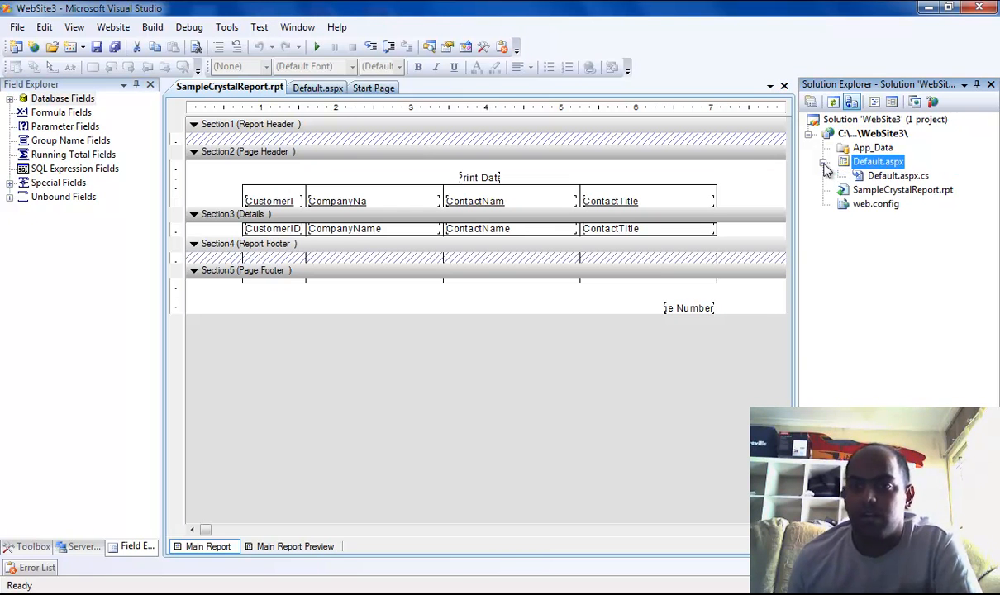
{"action": "left_click", "coordinate": [317, 88]}
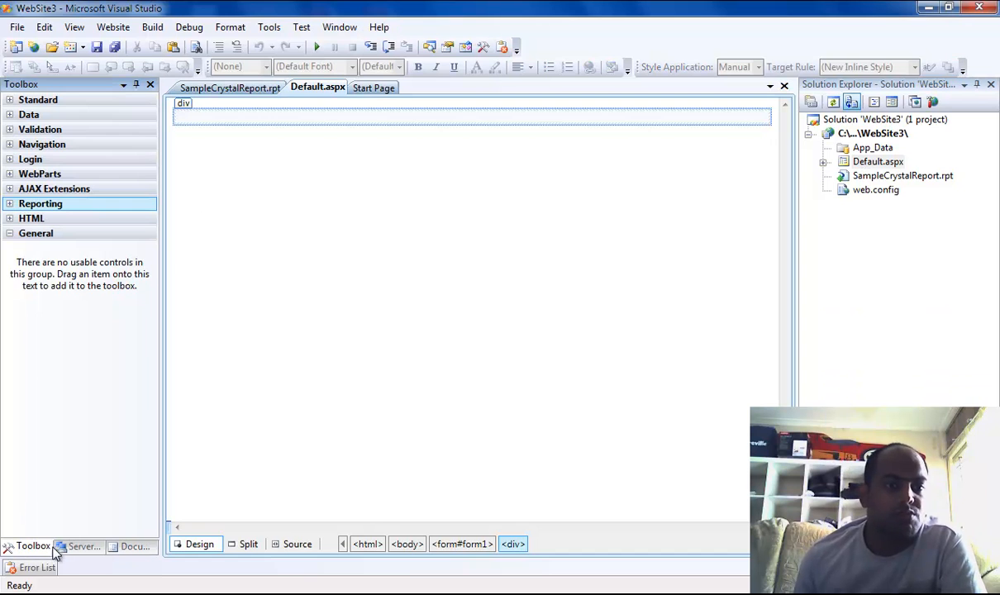
- Place a CrystalReportViewer from the Toolbox Reporting group onto Default.aspx and show its Tasks panel
{"action": "left_click", "coordinate": [40, 203]}
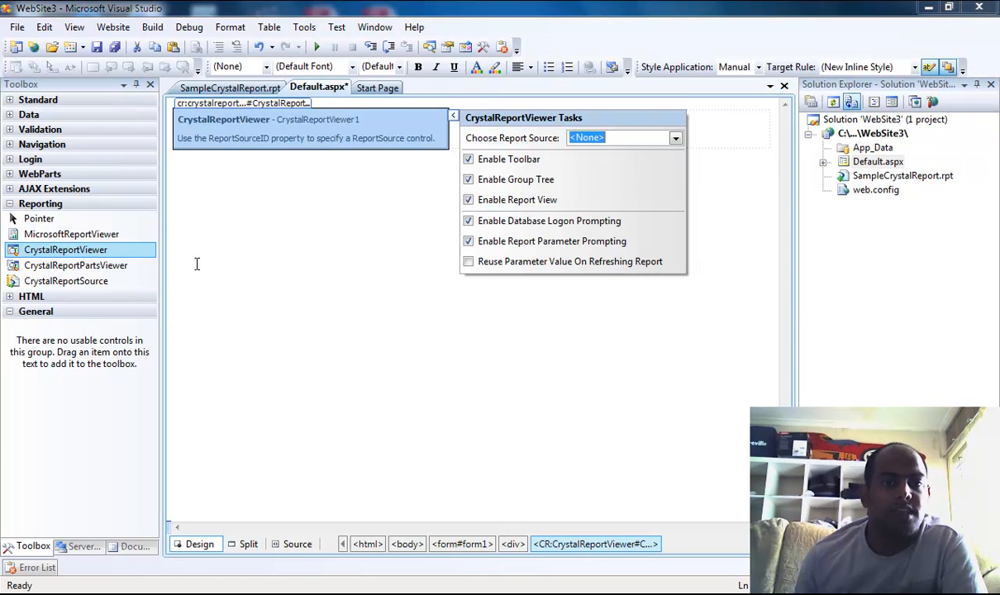
{"action": "left_click", "coordinate": [452, 116]}
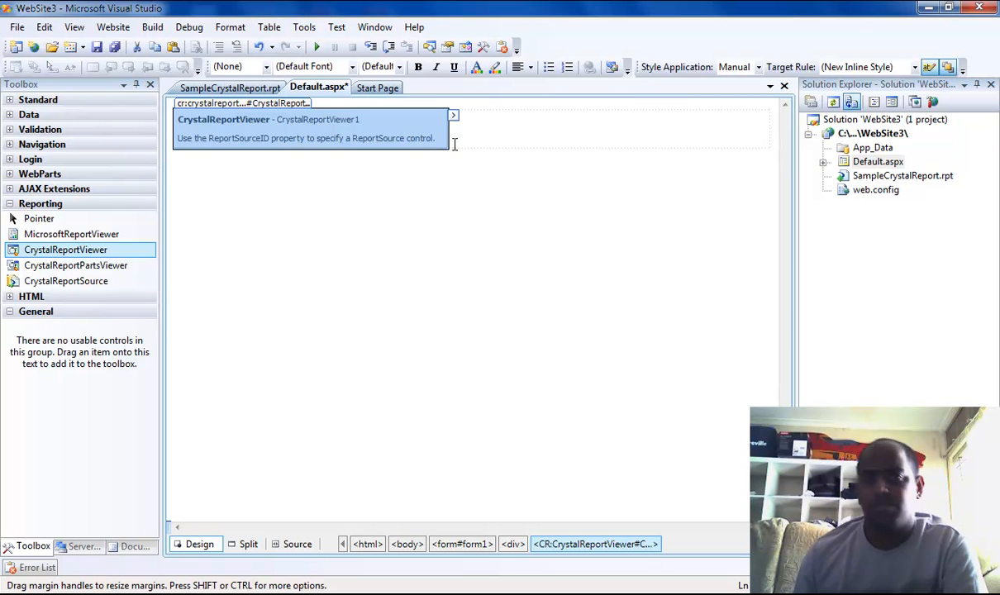
{"action": "mouse_move", "coordinate": [433, 139]}
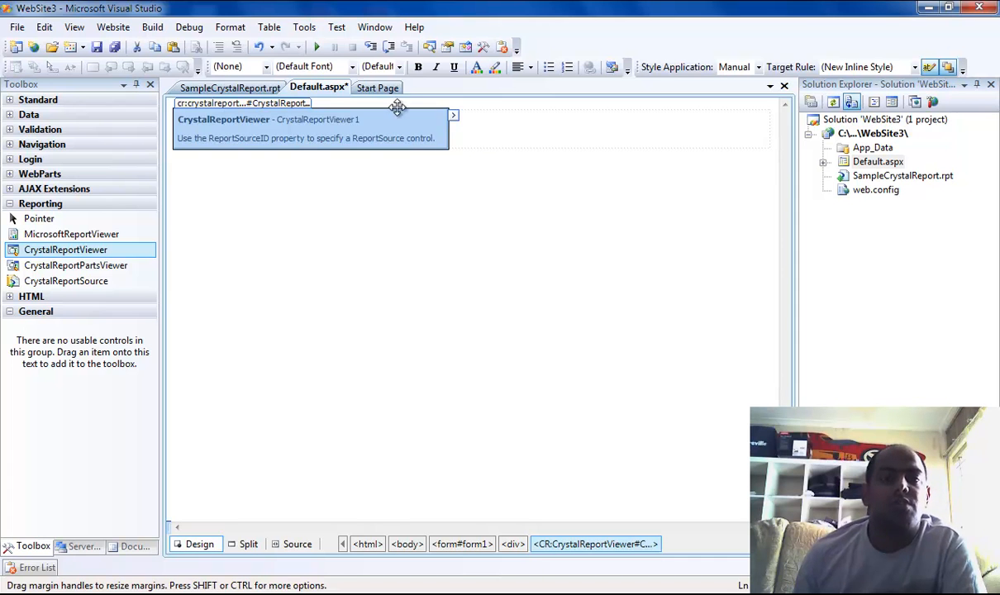
{"action": "mouse_move", "coordinate": [899, 190]}
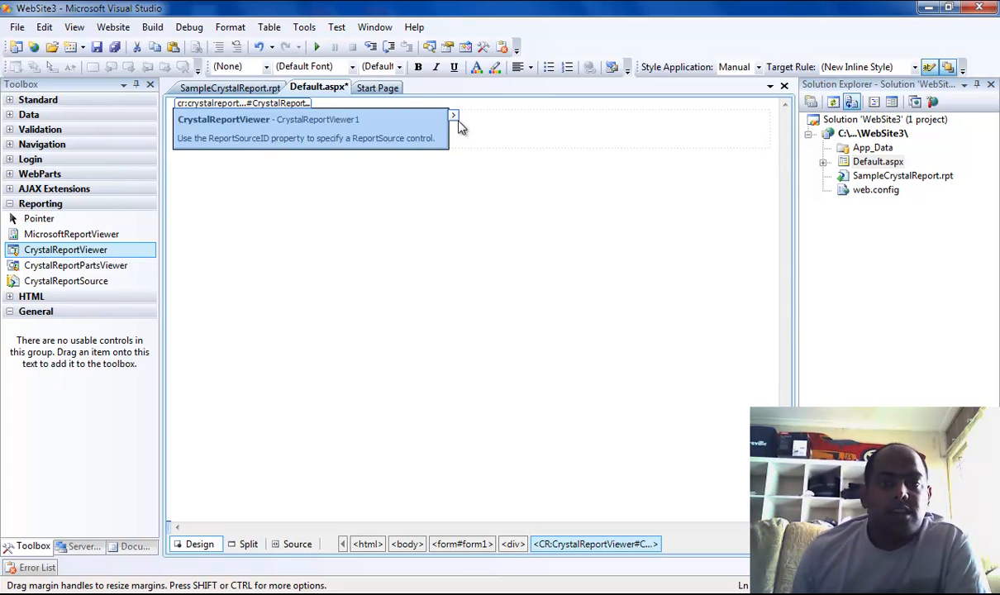
{"action": "left_click", "coordinate": [452, 115]}
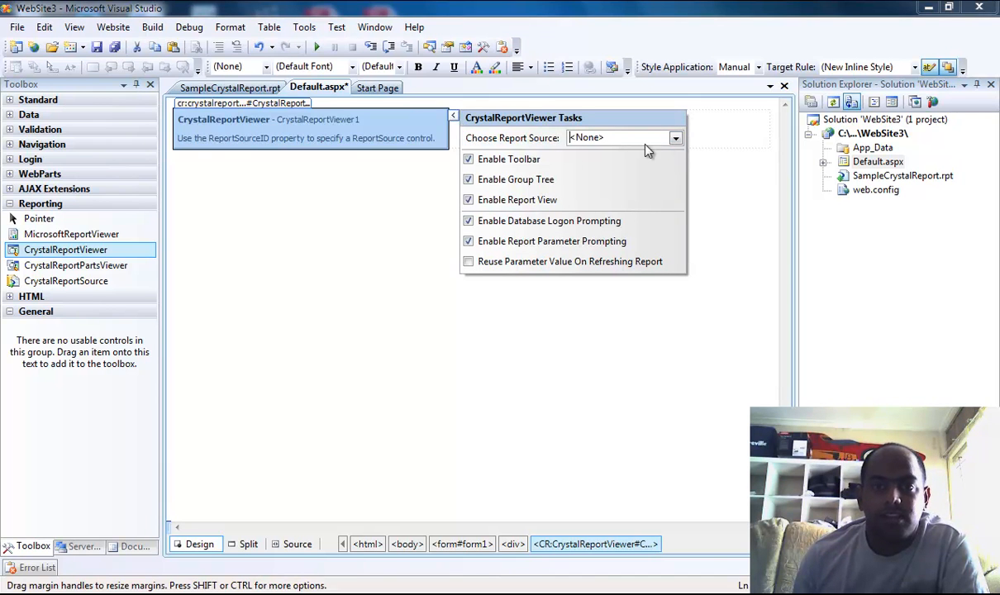
- Create a new report source CrystalReportSource1 using SampleCrystalReport.rpt as its report
{"action": "left_click", "coordinate": [674, 138]}
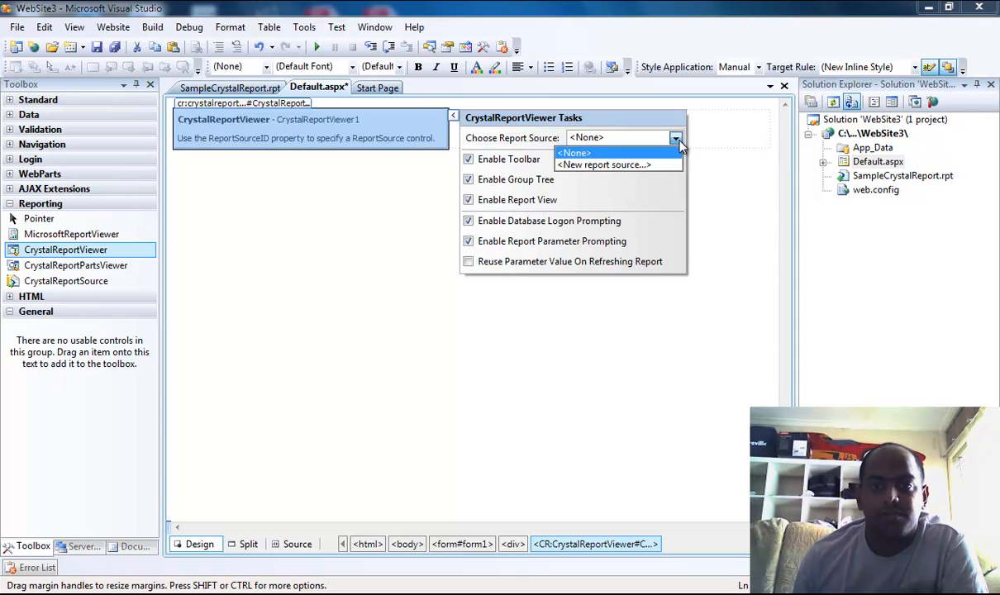
{"action": "left_click", "coordinate": [603, 165]}
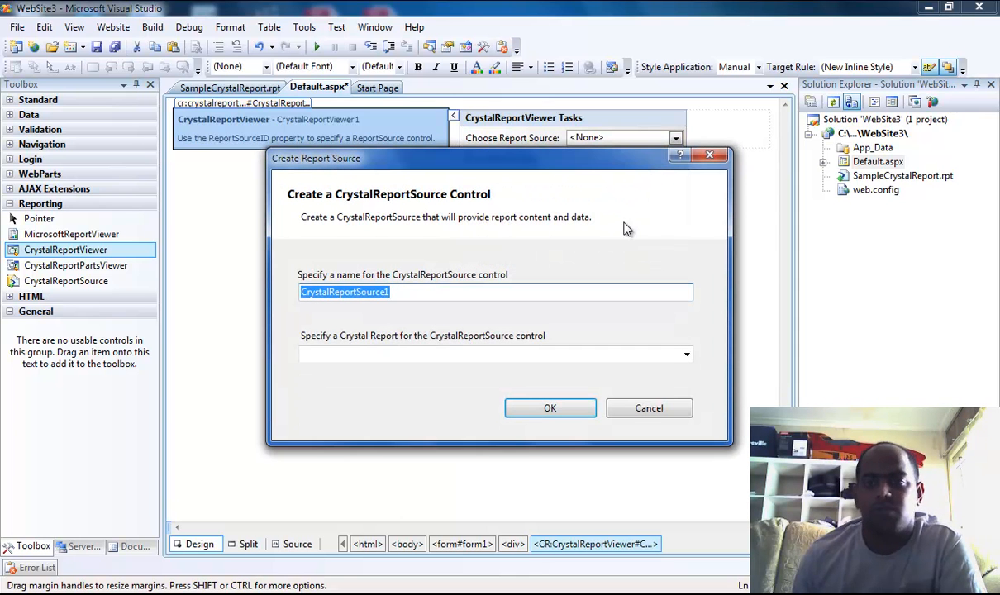
{"action": "mouse_move", "coordinate": [902, 192]}
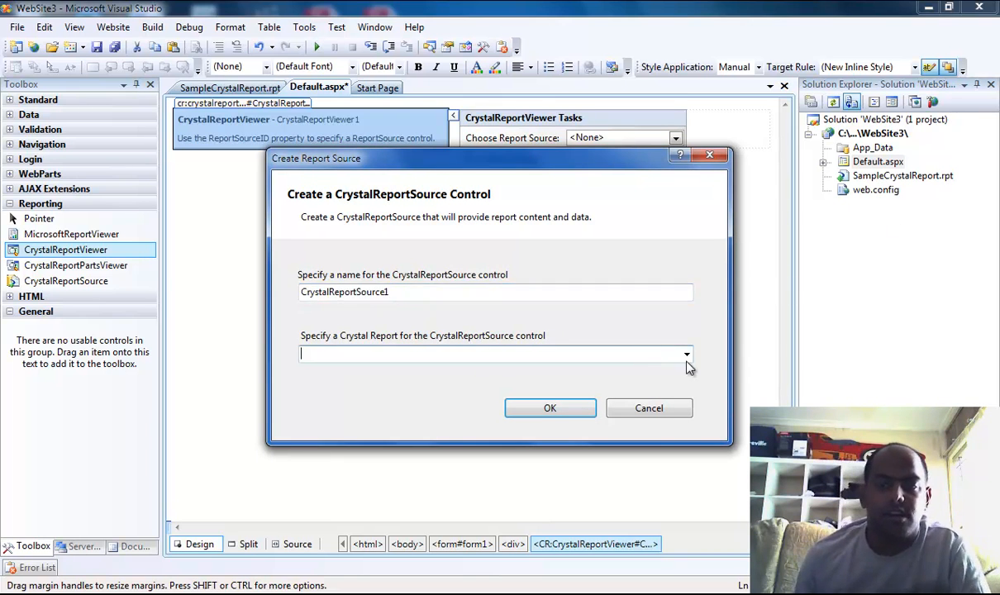
{"action": "left_click", "coordinate": [688, 353]}
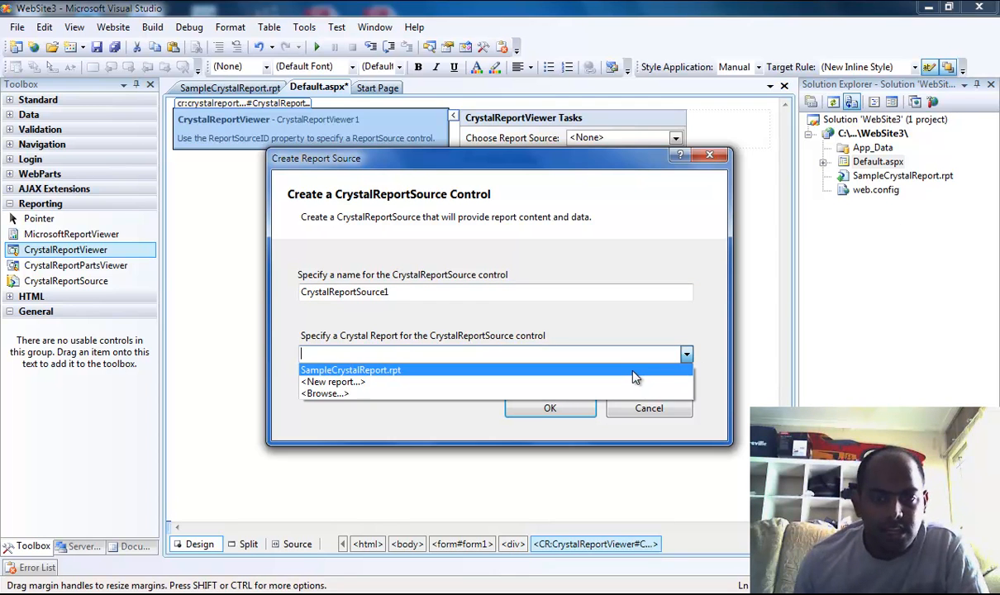
{"action": "left_click", "coordinate": [350, 370]}
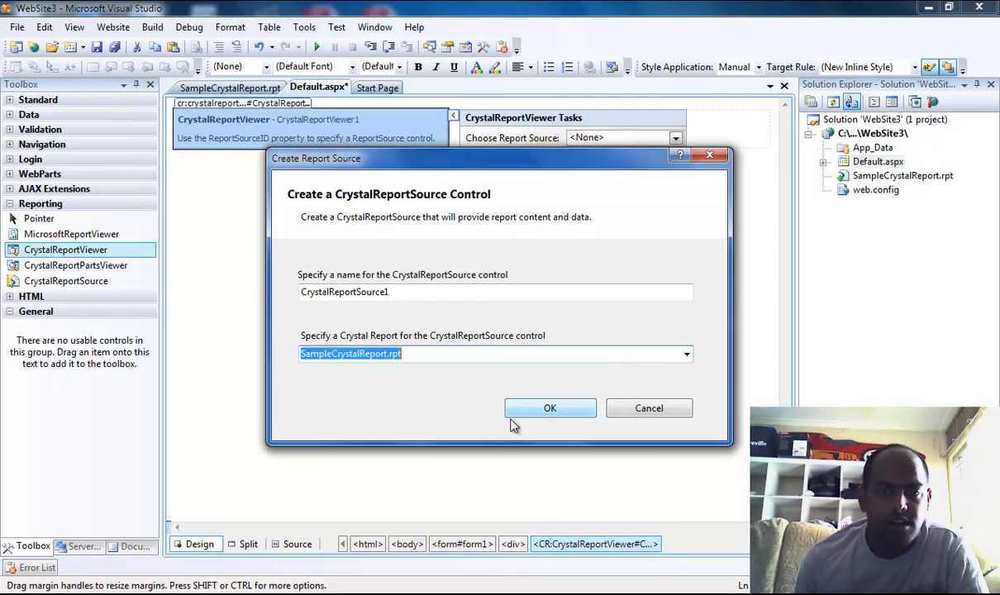
{"action": "left_click", "coordinate": [686, 354]}
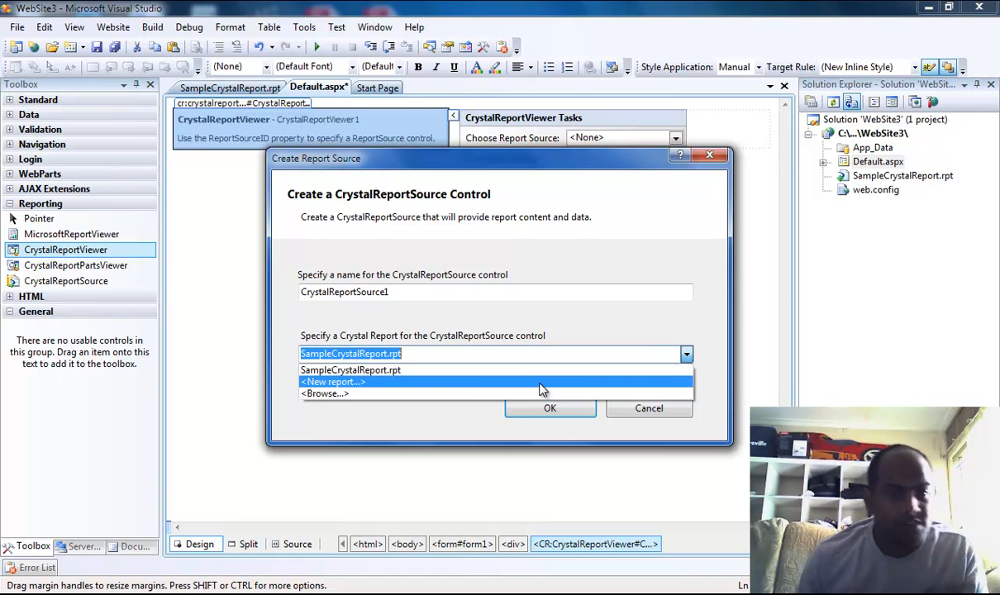
{"action": "mouse_move", "coordinate": [455, 394]}
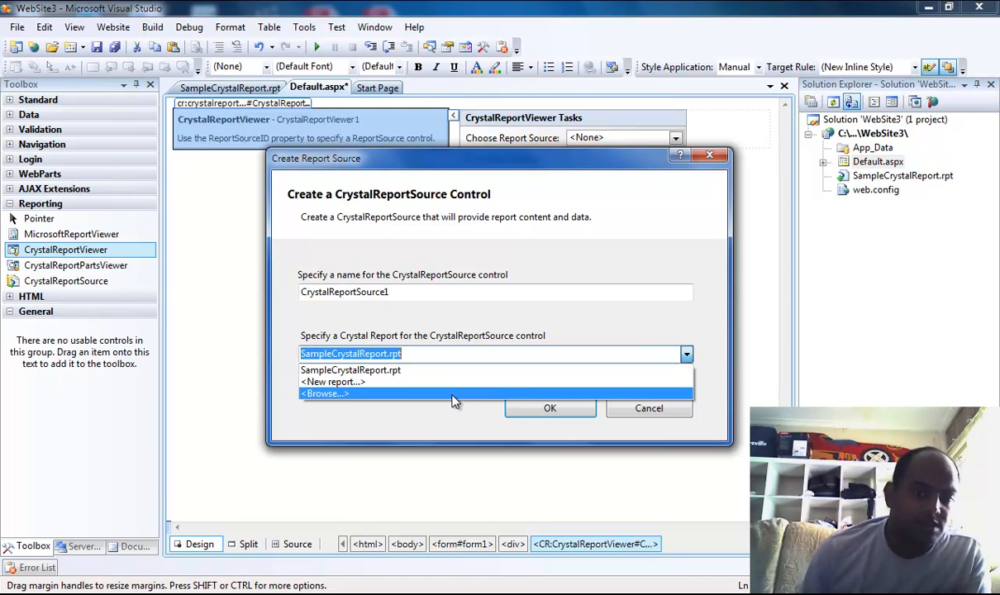
{"action": "left_click", "coordinate": [350, 354]}
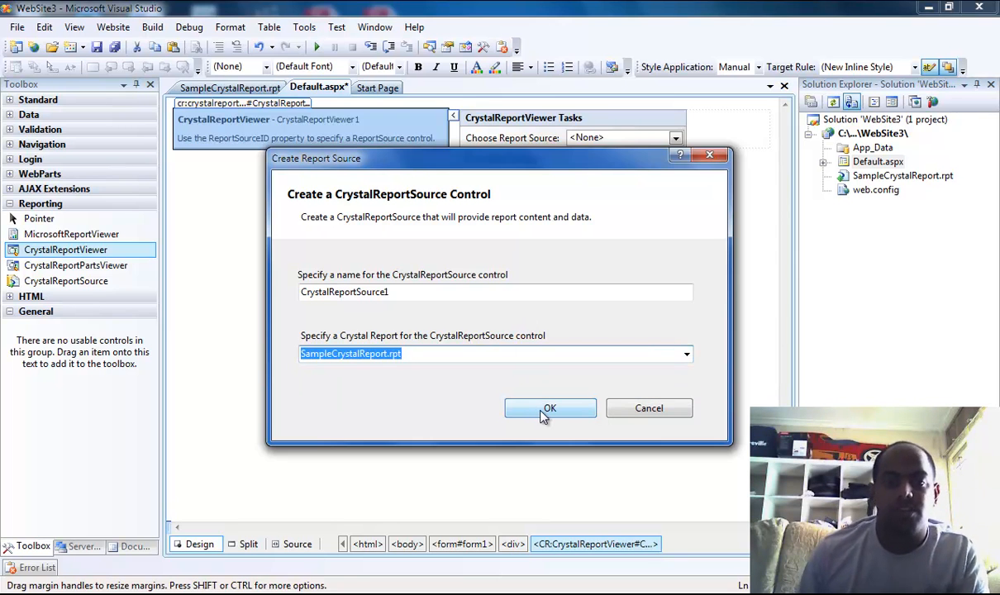
- Confirm the new report source so the viewer previews Customers, then start the site with debugging
{"action": "left_click", "coordinate": [548, 407]}
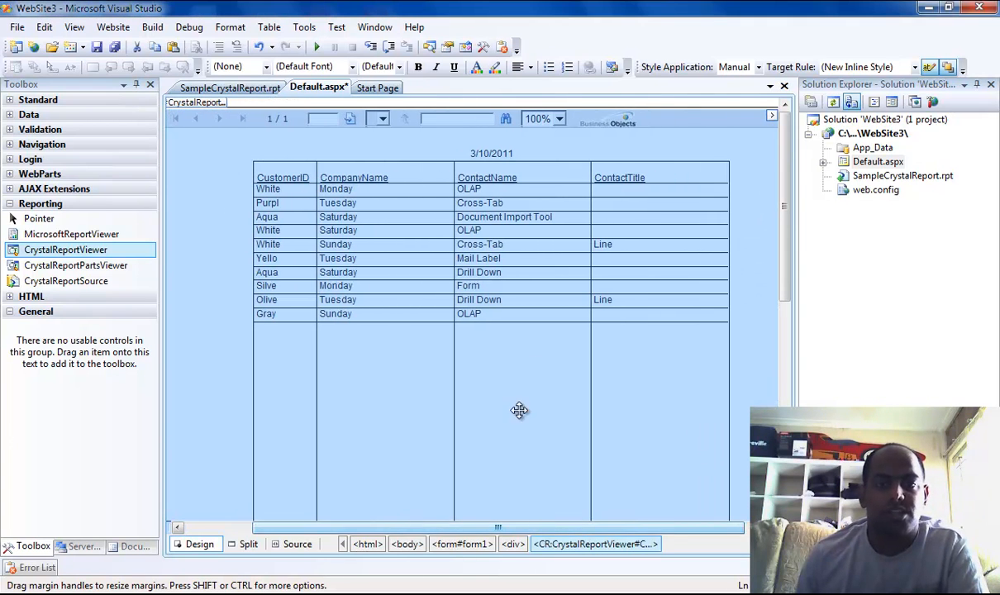
{"action": "mouse_move", "coordinate": [639, 369]}
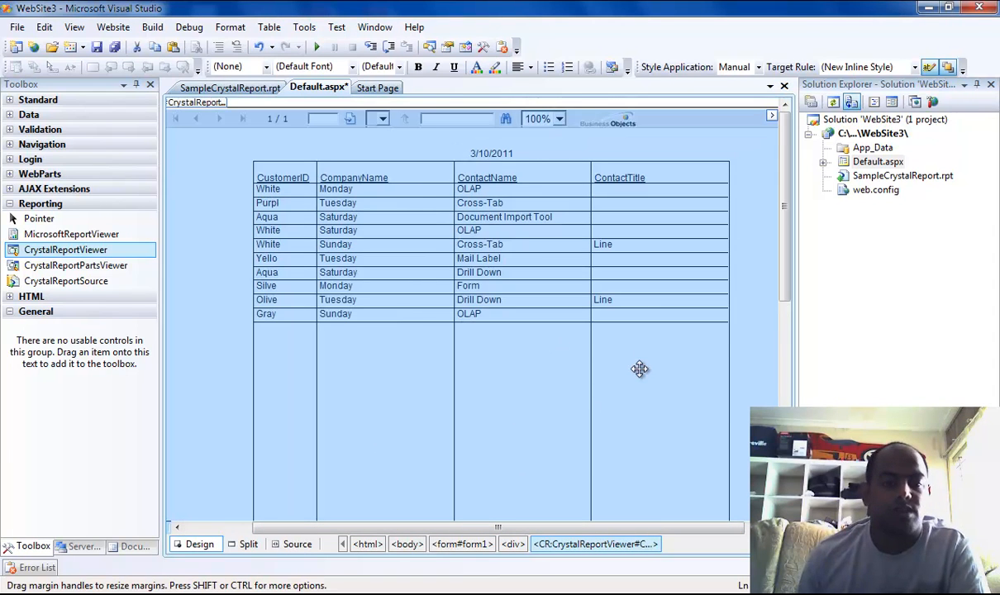
{"action": "mouse_move", "coordinate": [603, 560]}
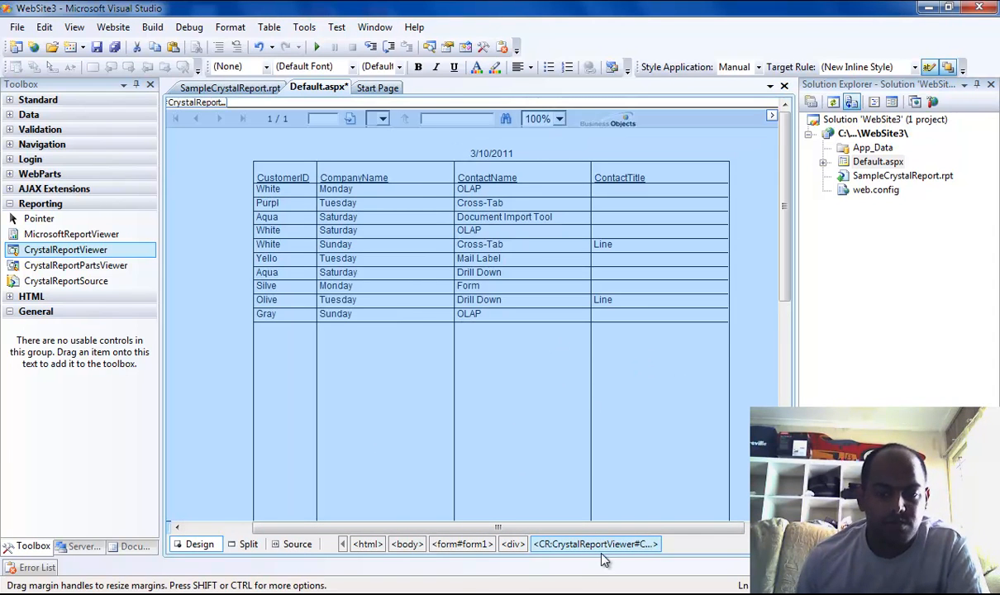
{"action": "left_click", "coordinate": [459, 544]}
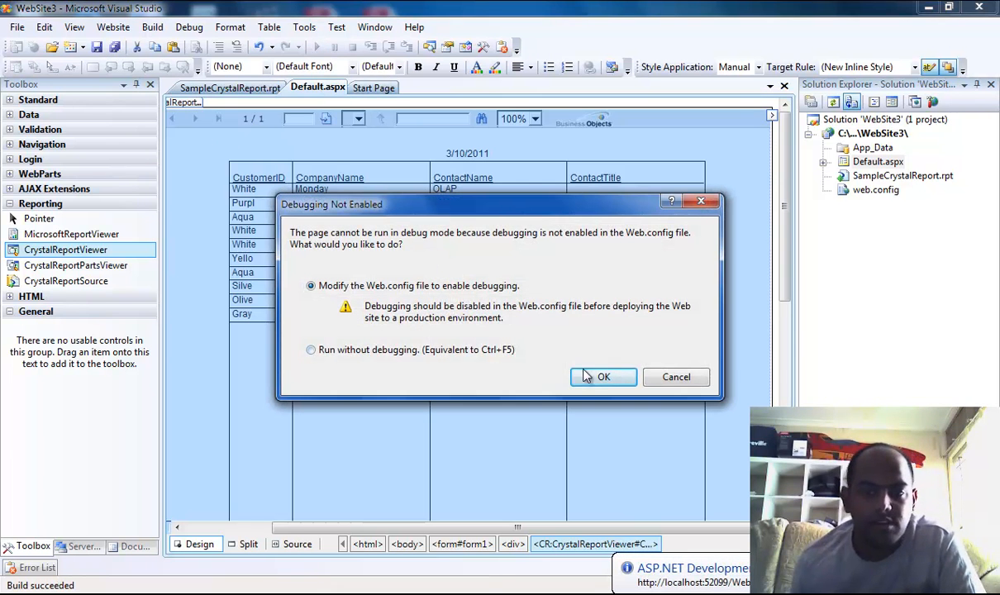
{"action": "left_click", "coordinate": [603, 376]}
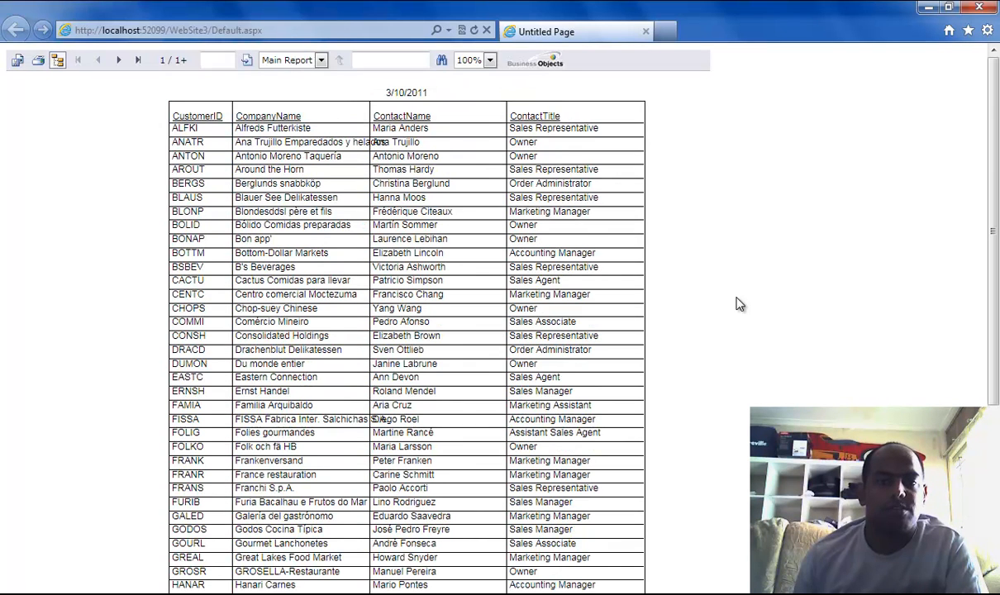
{"action": "mouse_move", "coordinate": [968, 52]}
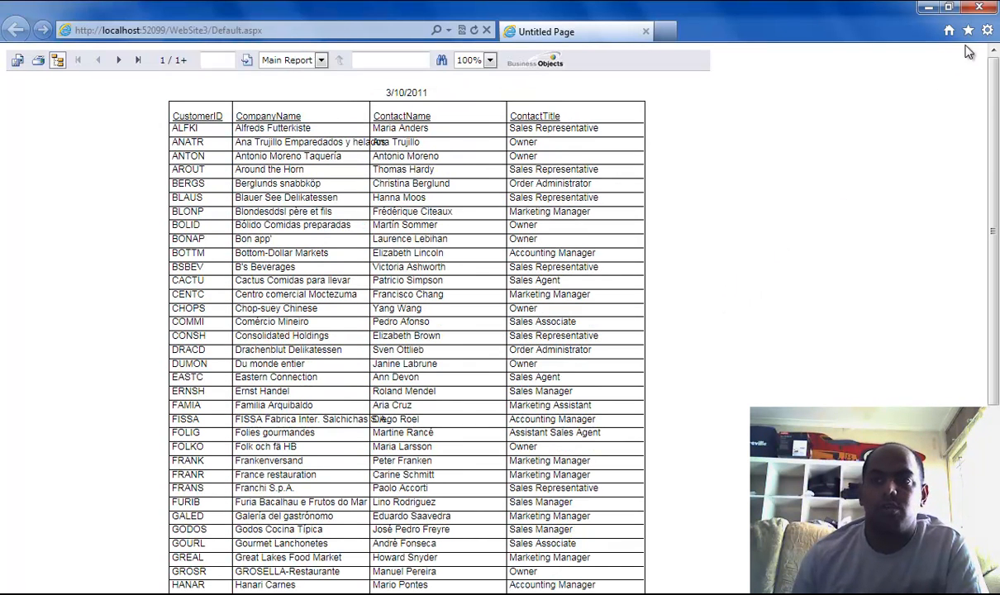
{"action": "mouse_move", "coordinate": [982, 7]}
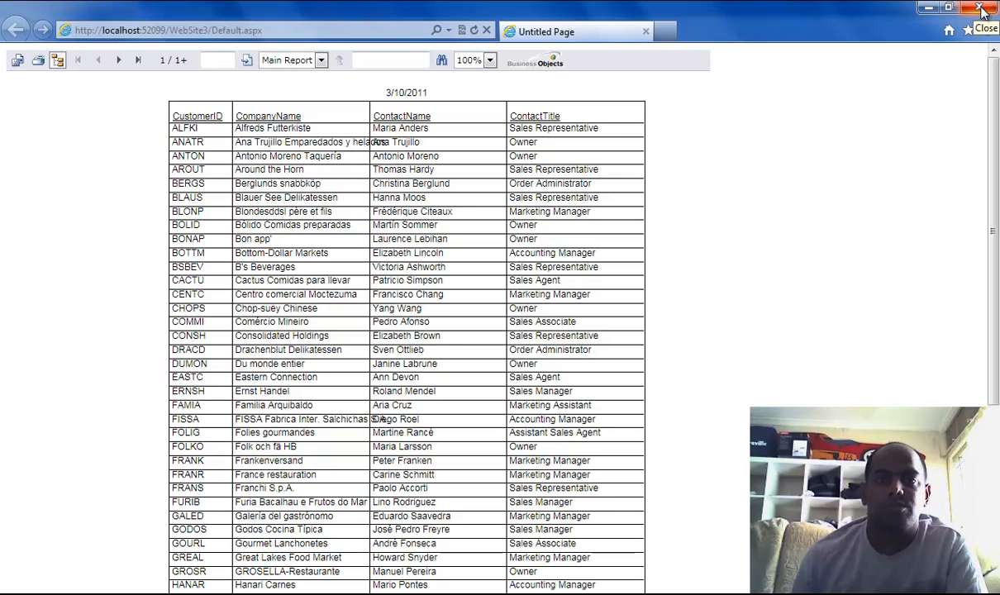